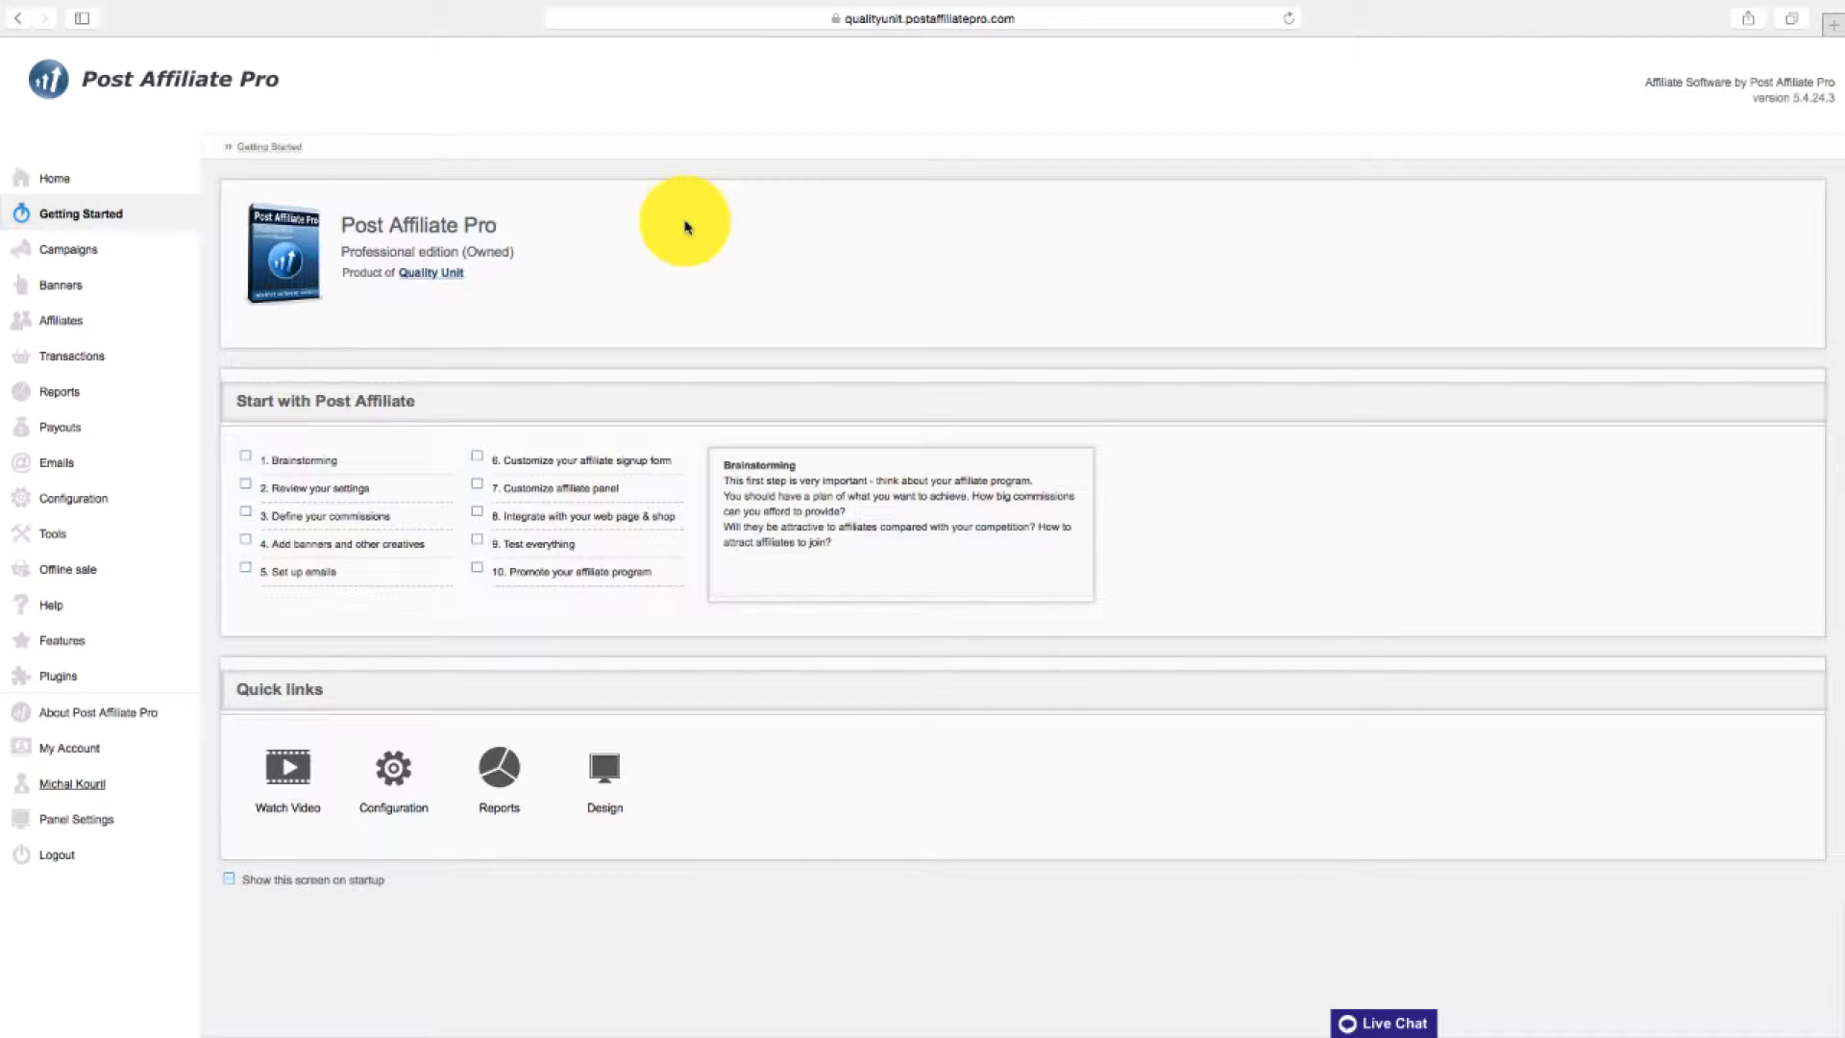
pyautogui.moveTo(183, 333)
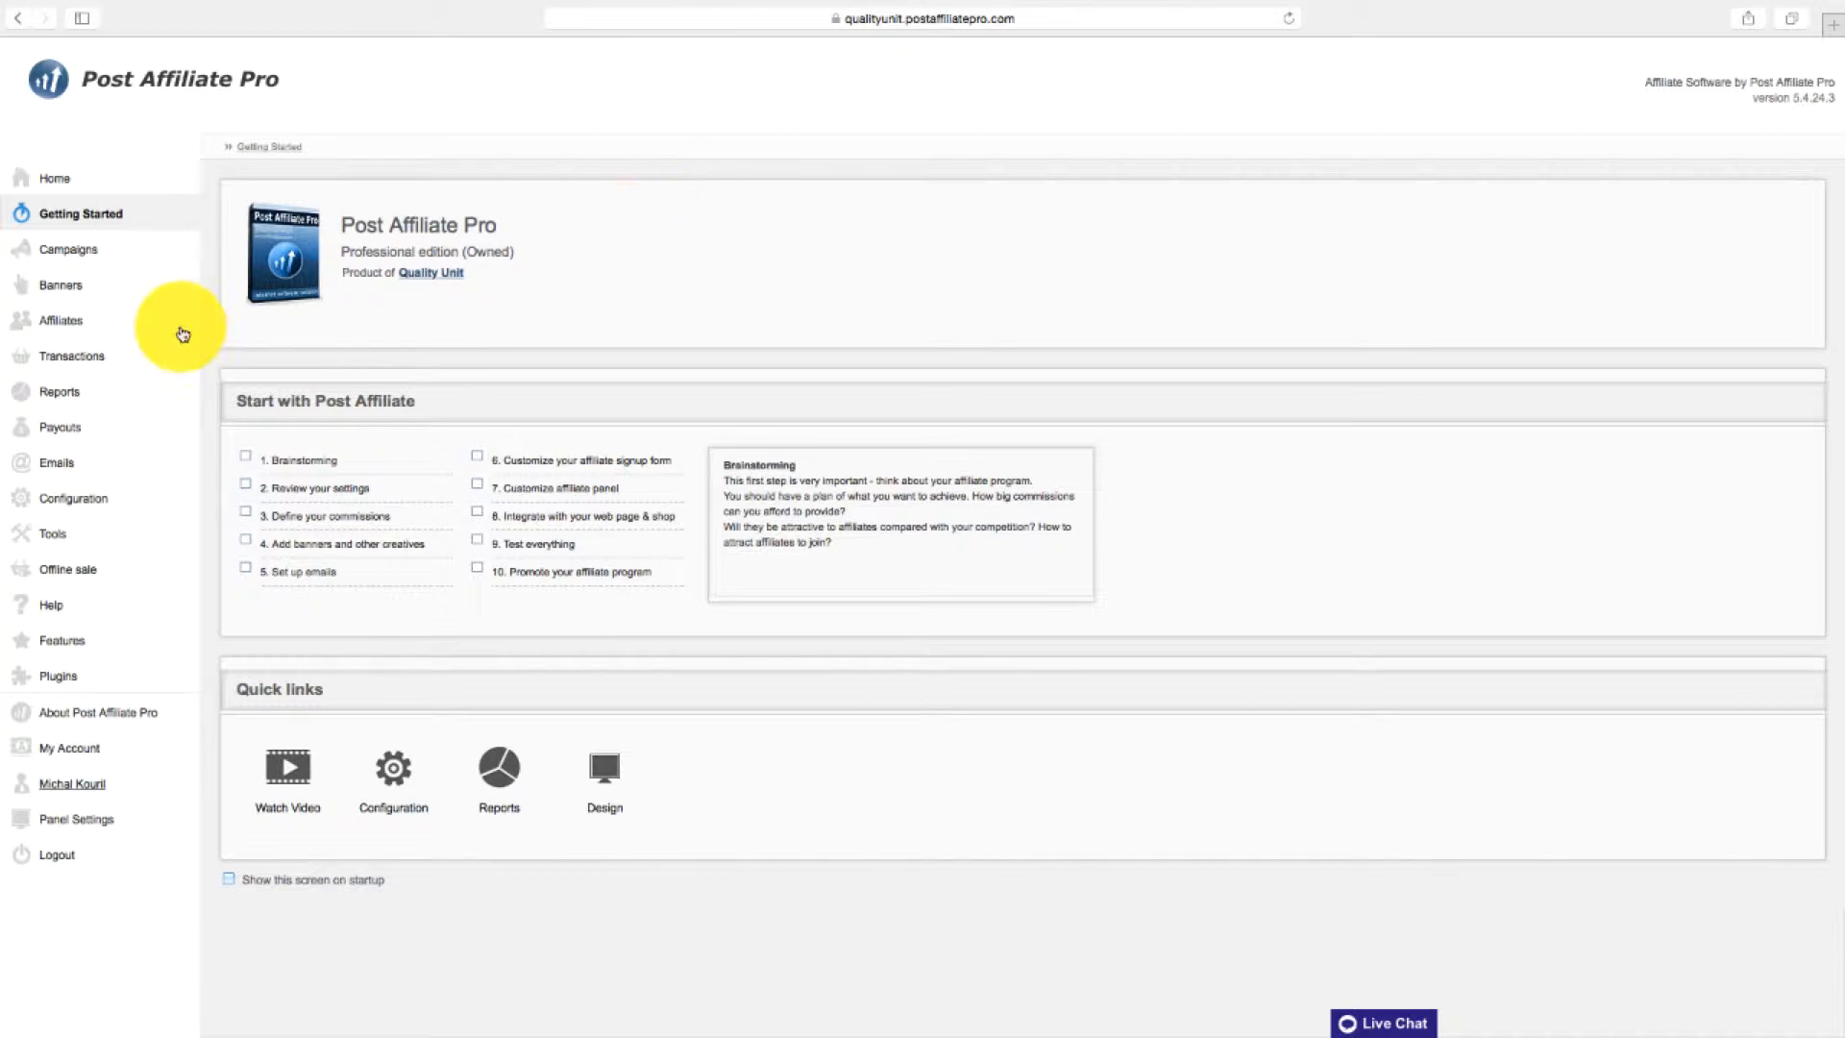
# Expand Transactions in the sidebar and show the commission statistics Overview.
pyautogui.click(73, 356)
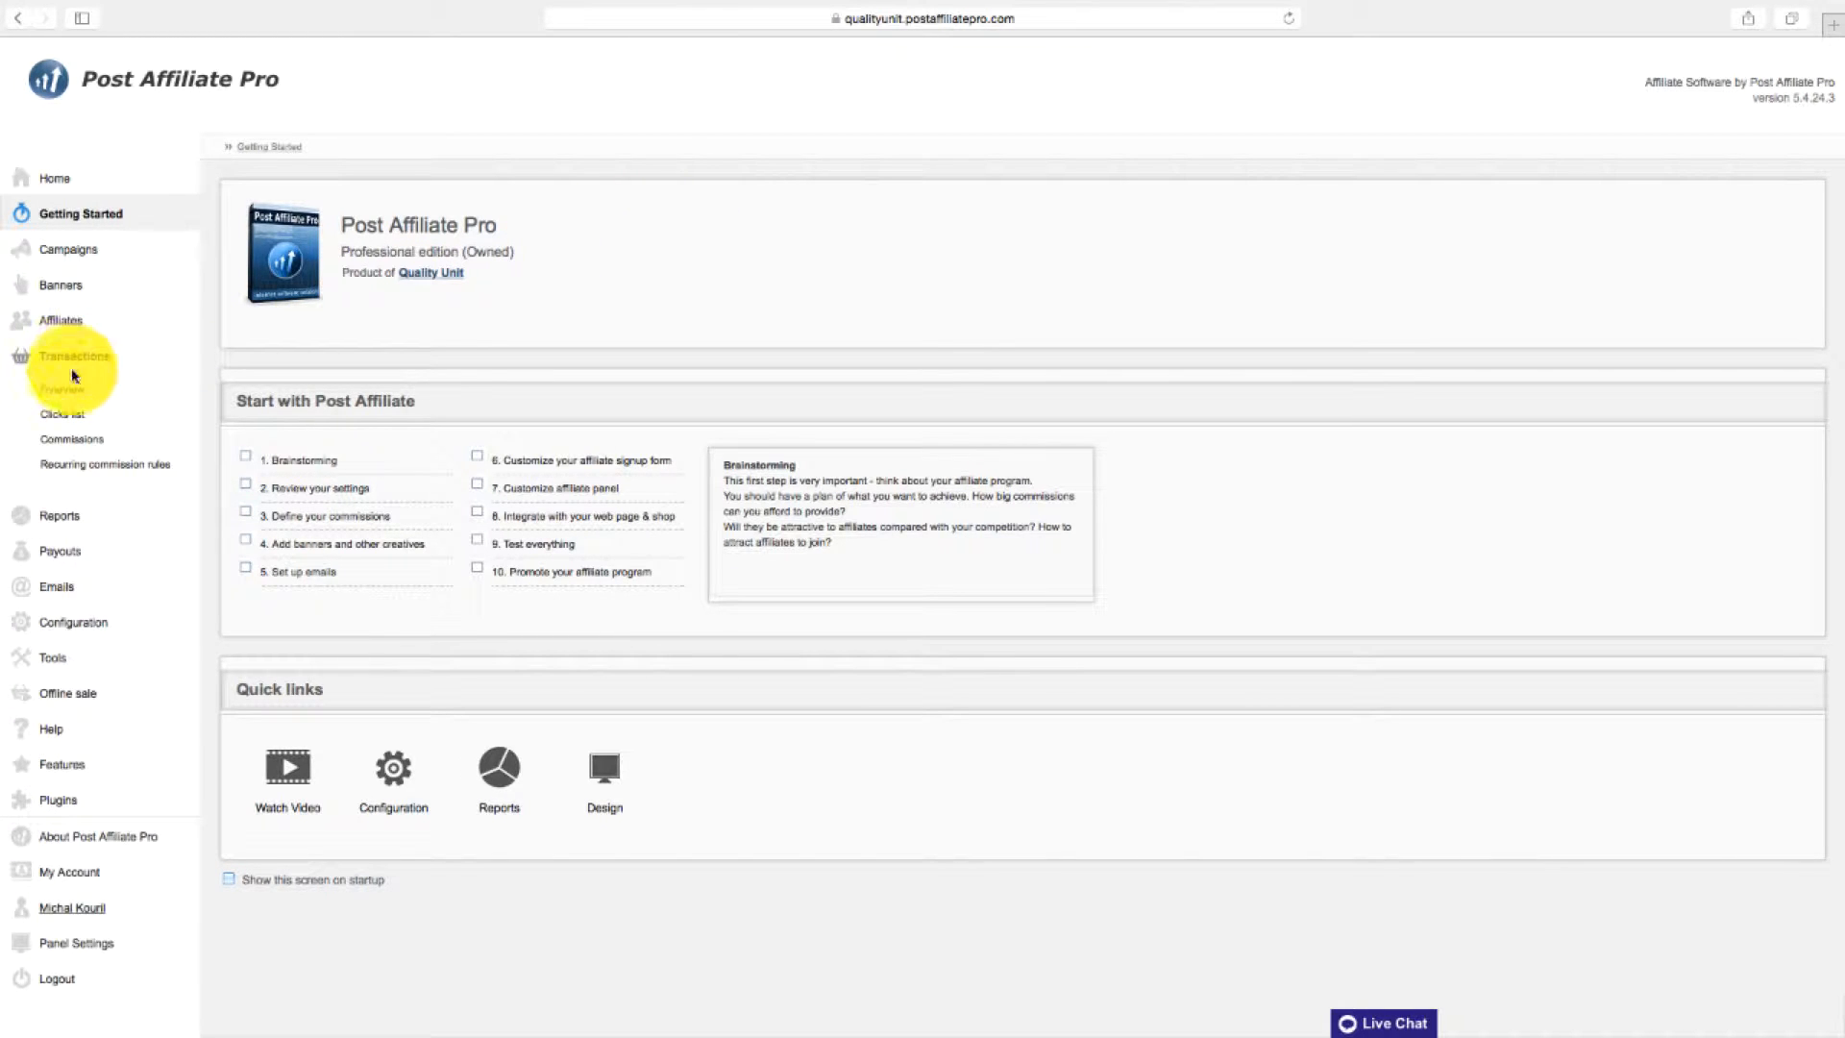
pyautogui.click(75, 355)
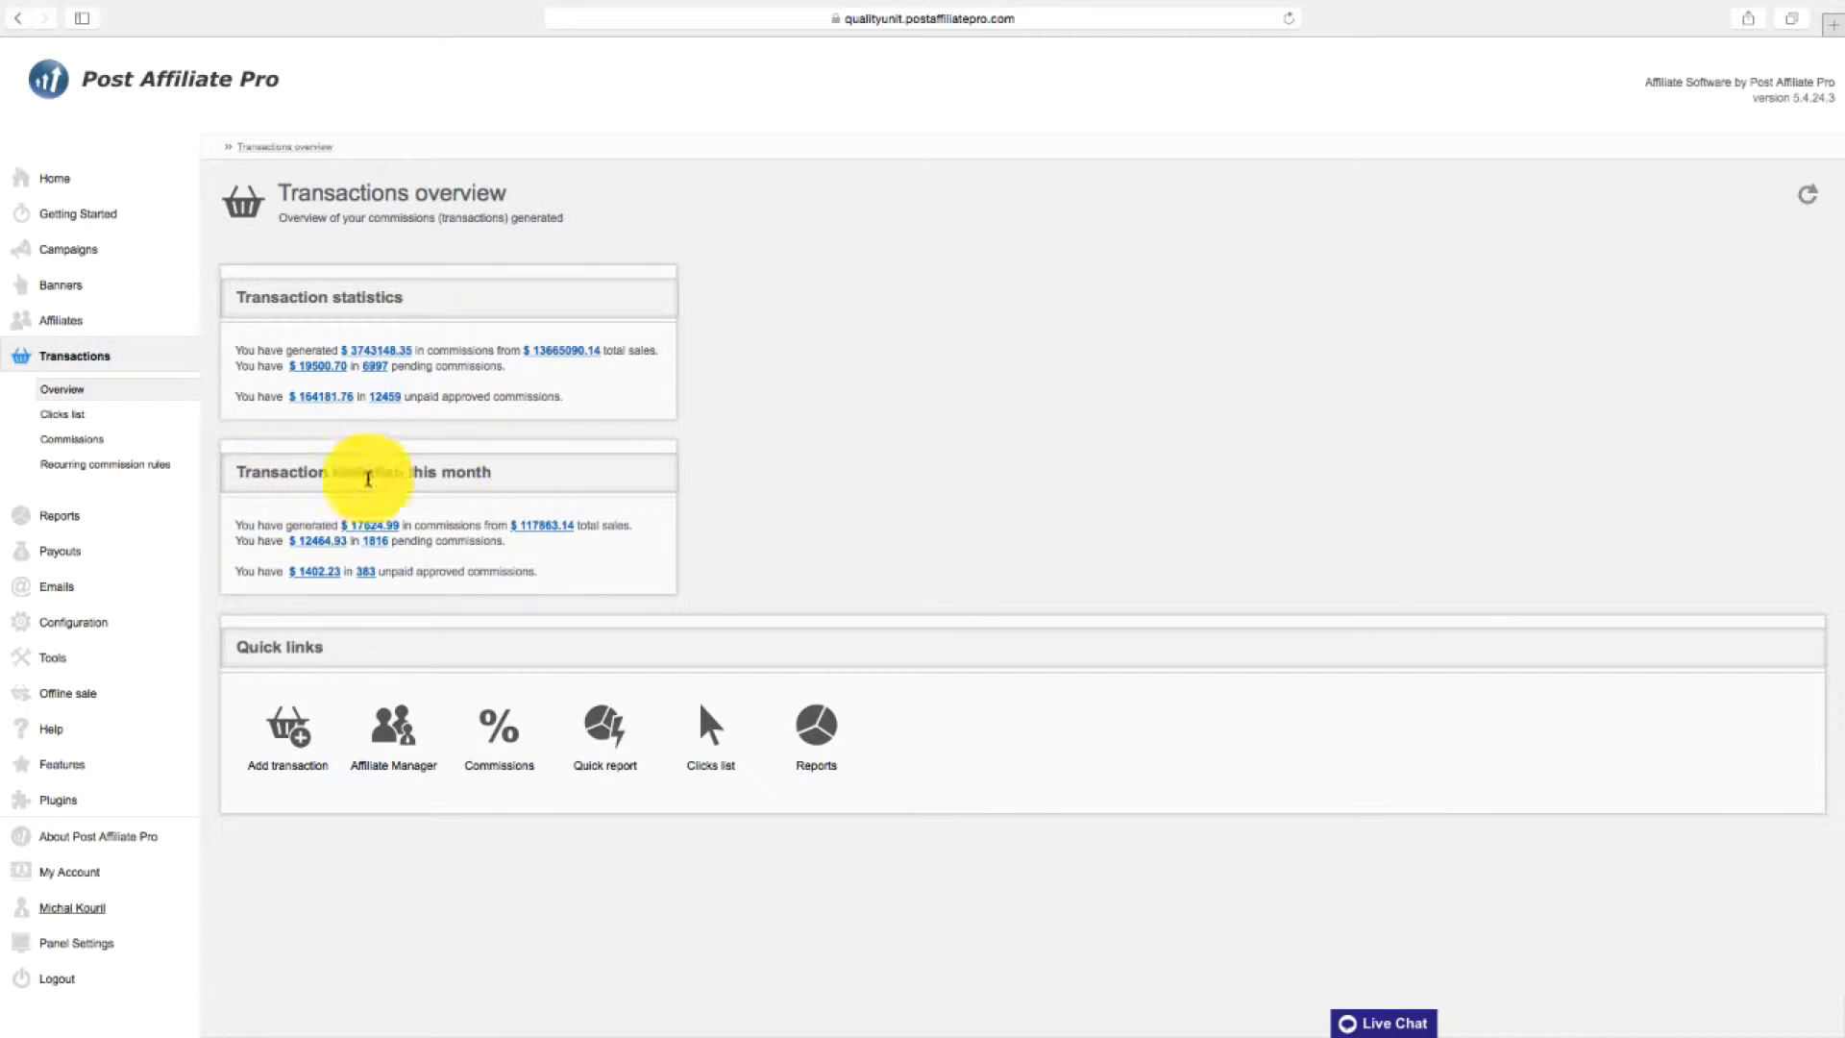
pyautogui.moveTo(244, 440)
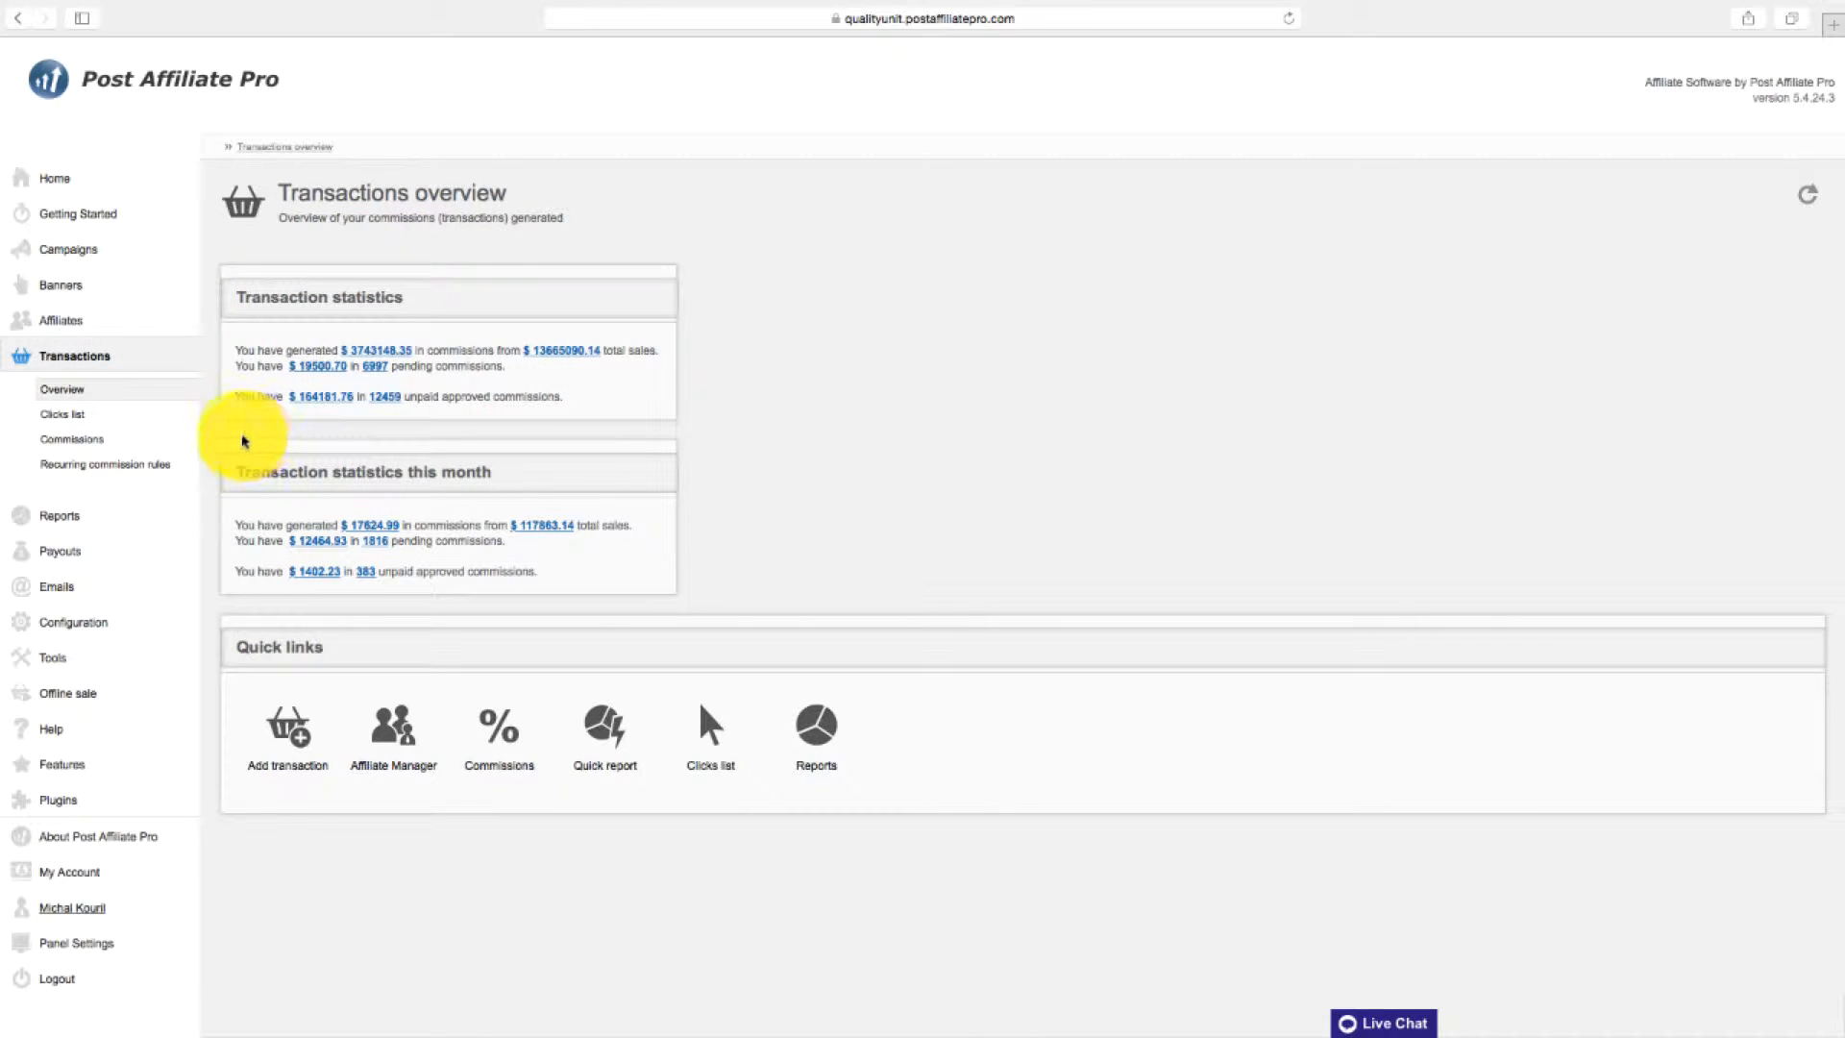
# Show the Clicks list and look through the registered clicks table.
pyautogui.click(62, 413)
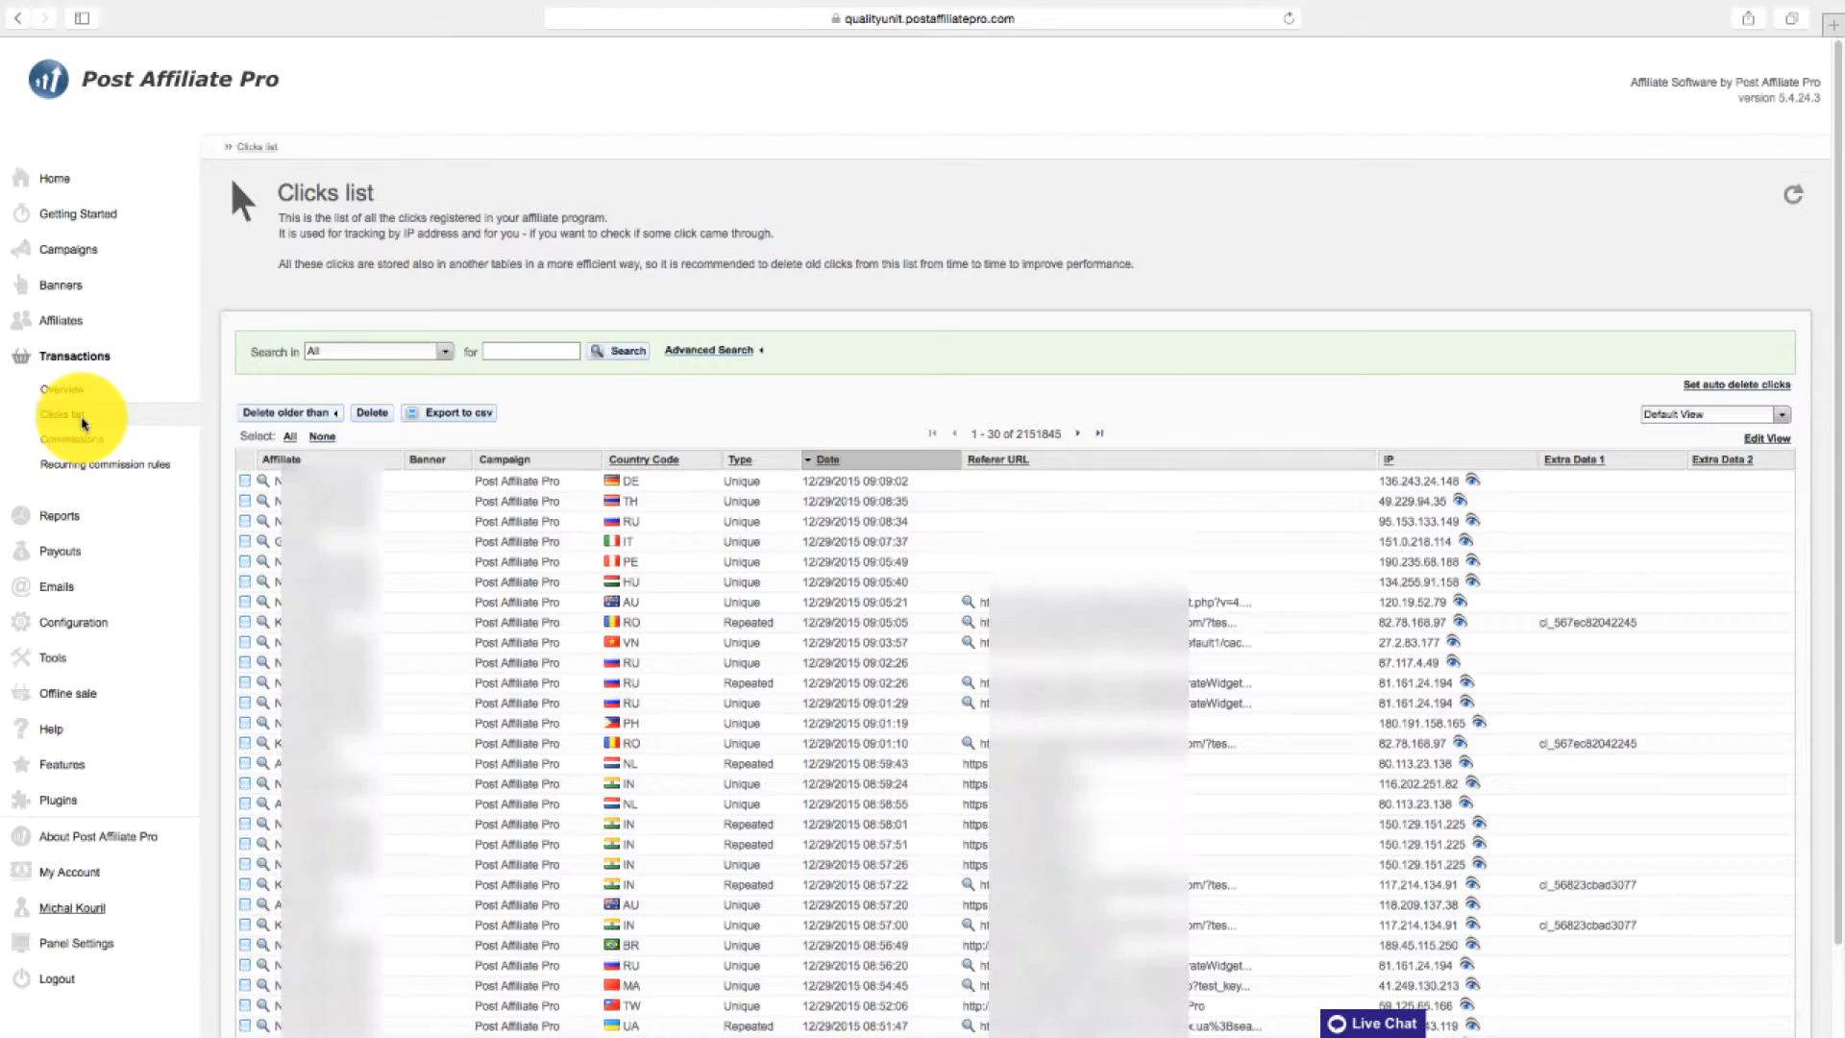
pyautogui.scroll(-3)
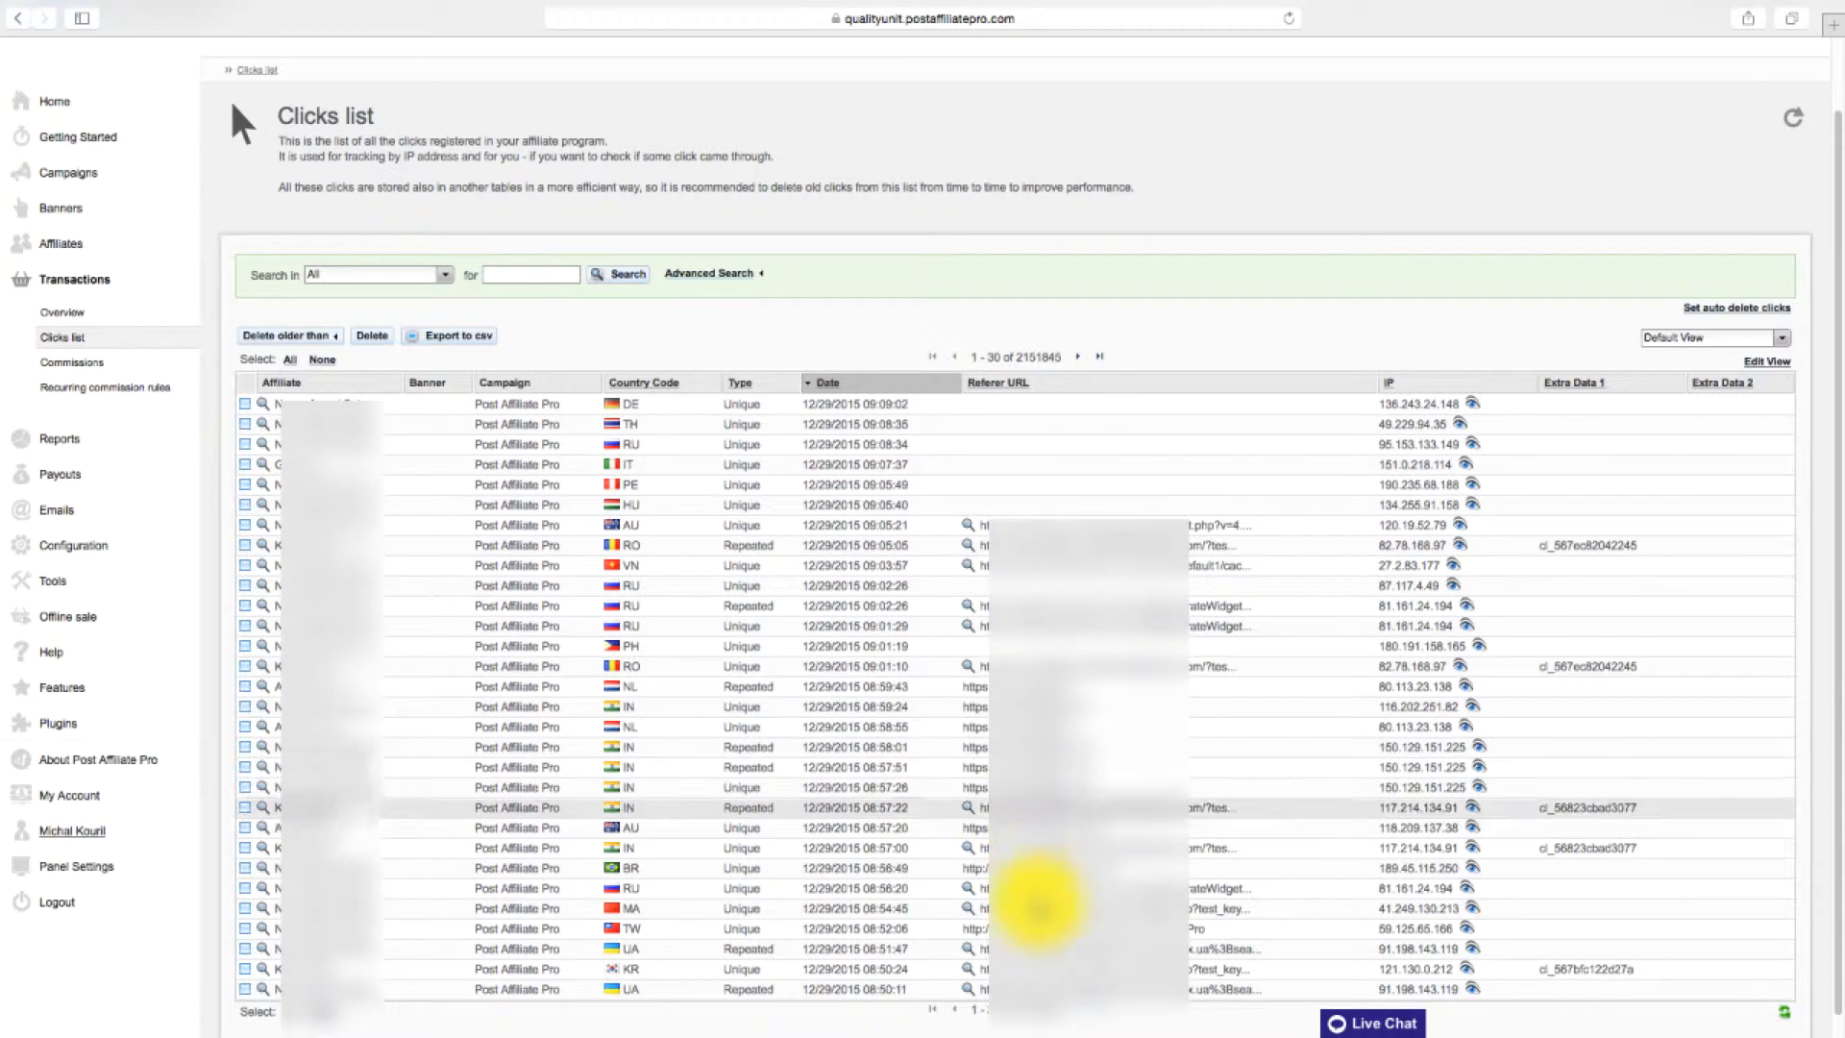
pyautogui.moveTo(870, 473)
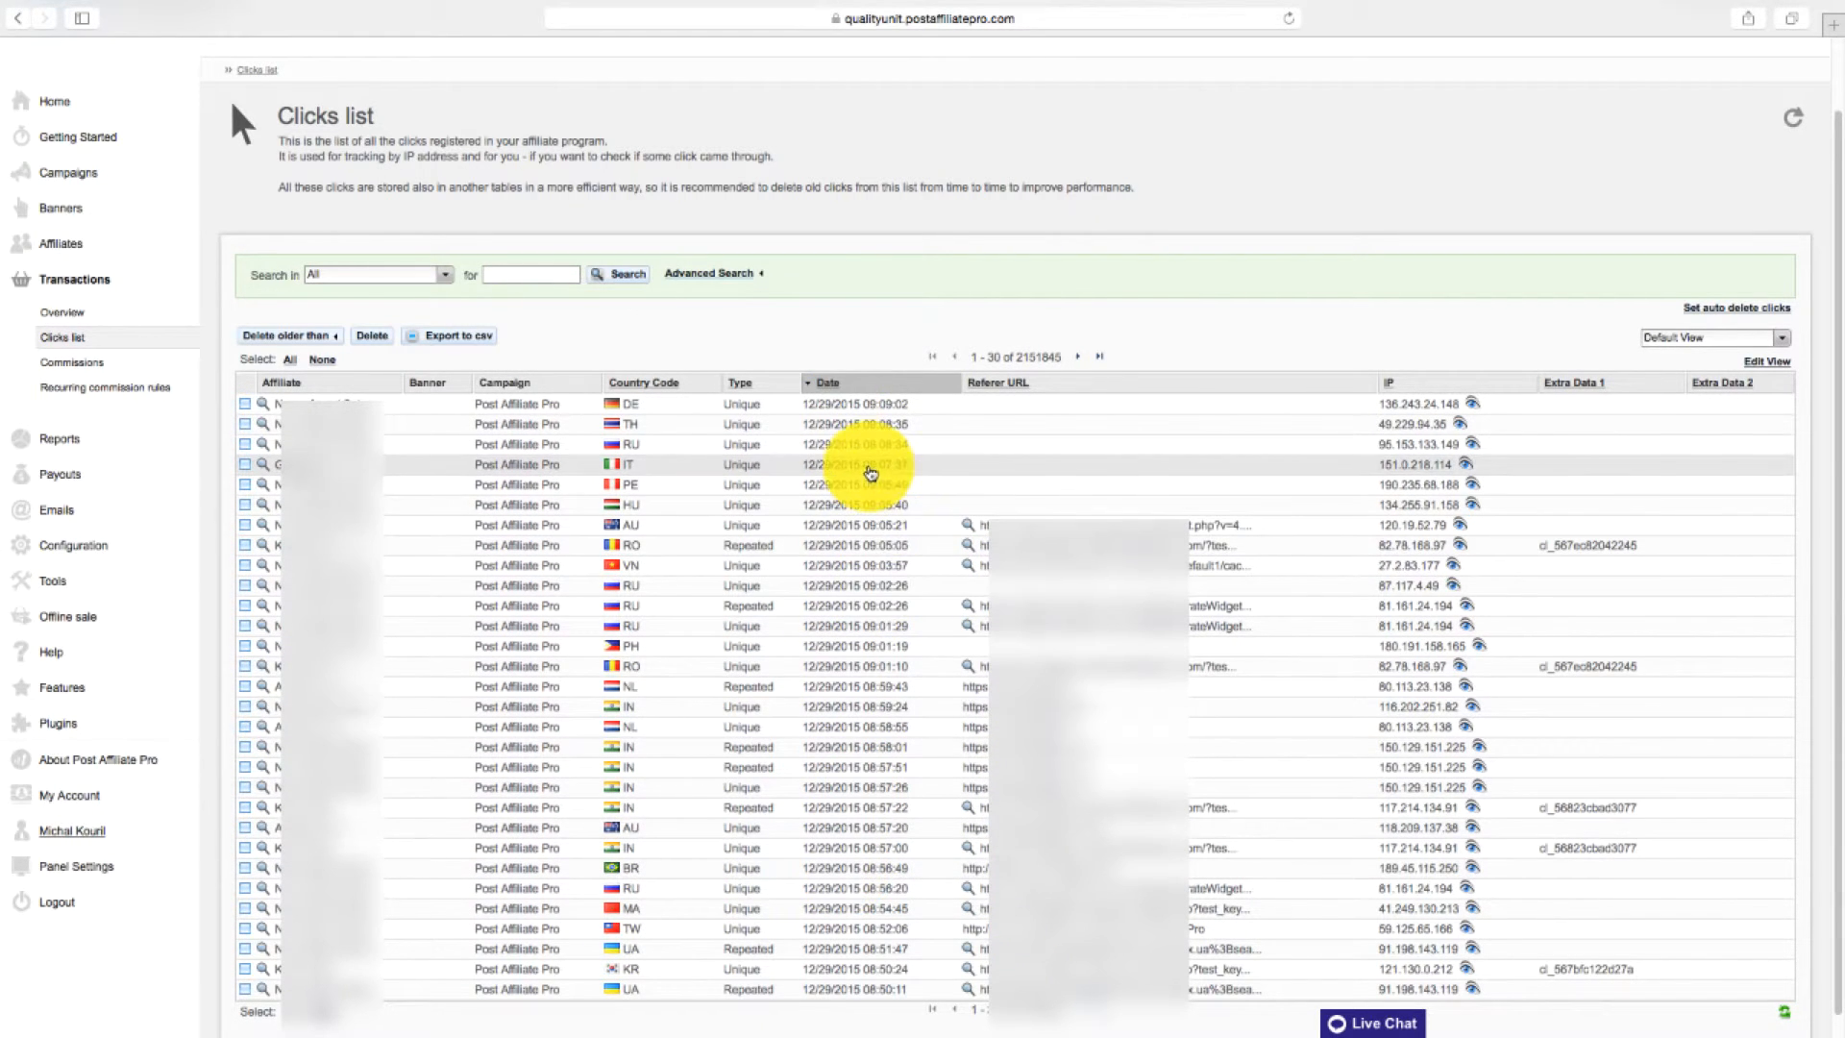
pyautogui.moveTo(1447, 421)
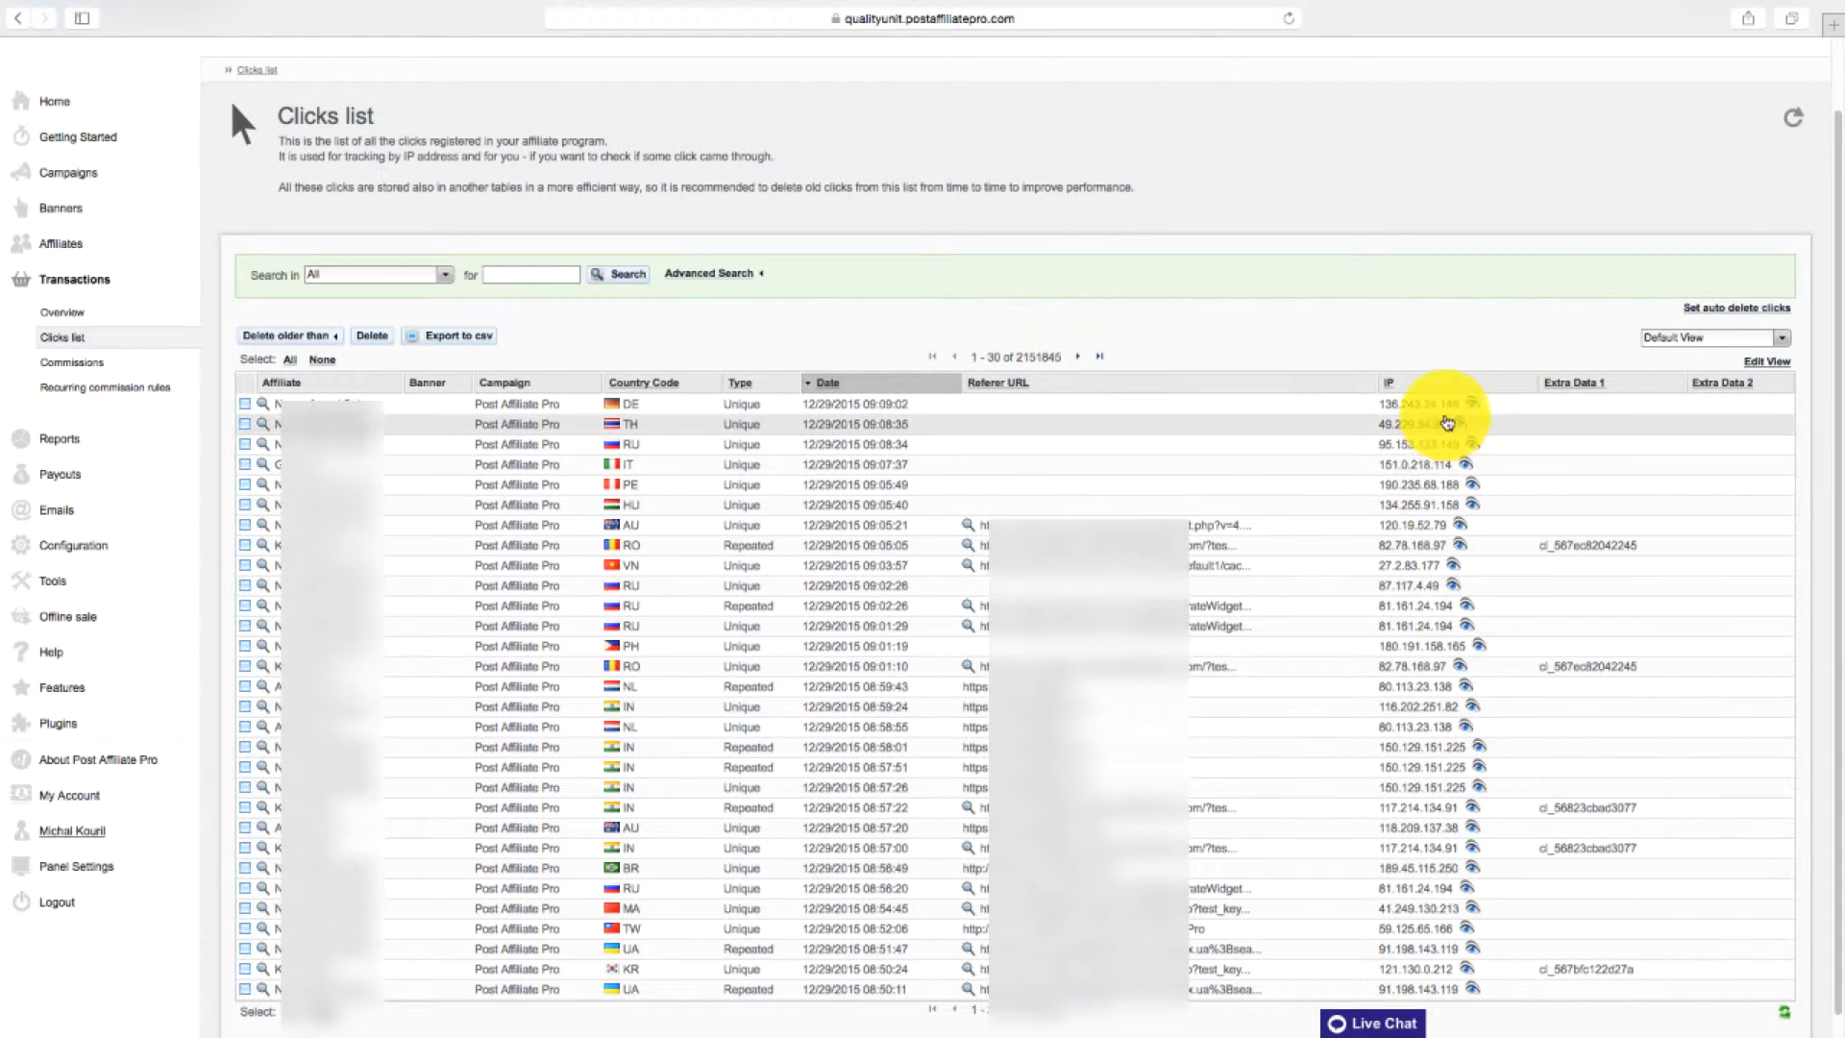
pyautogui.moveTo(653, 615)
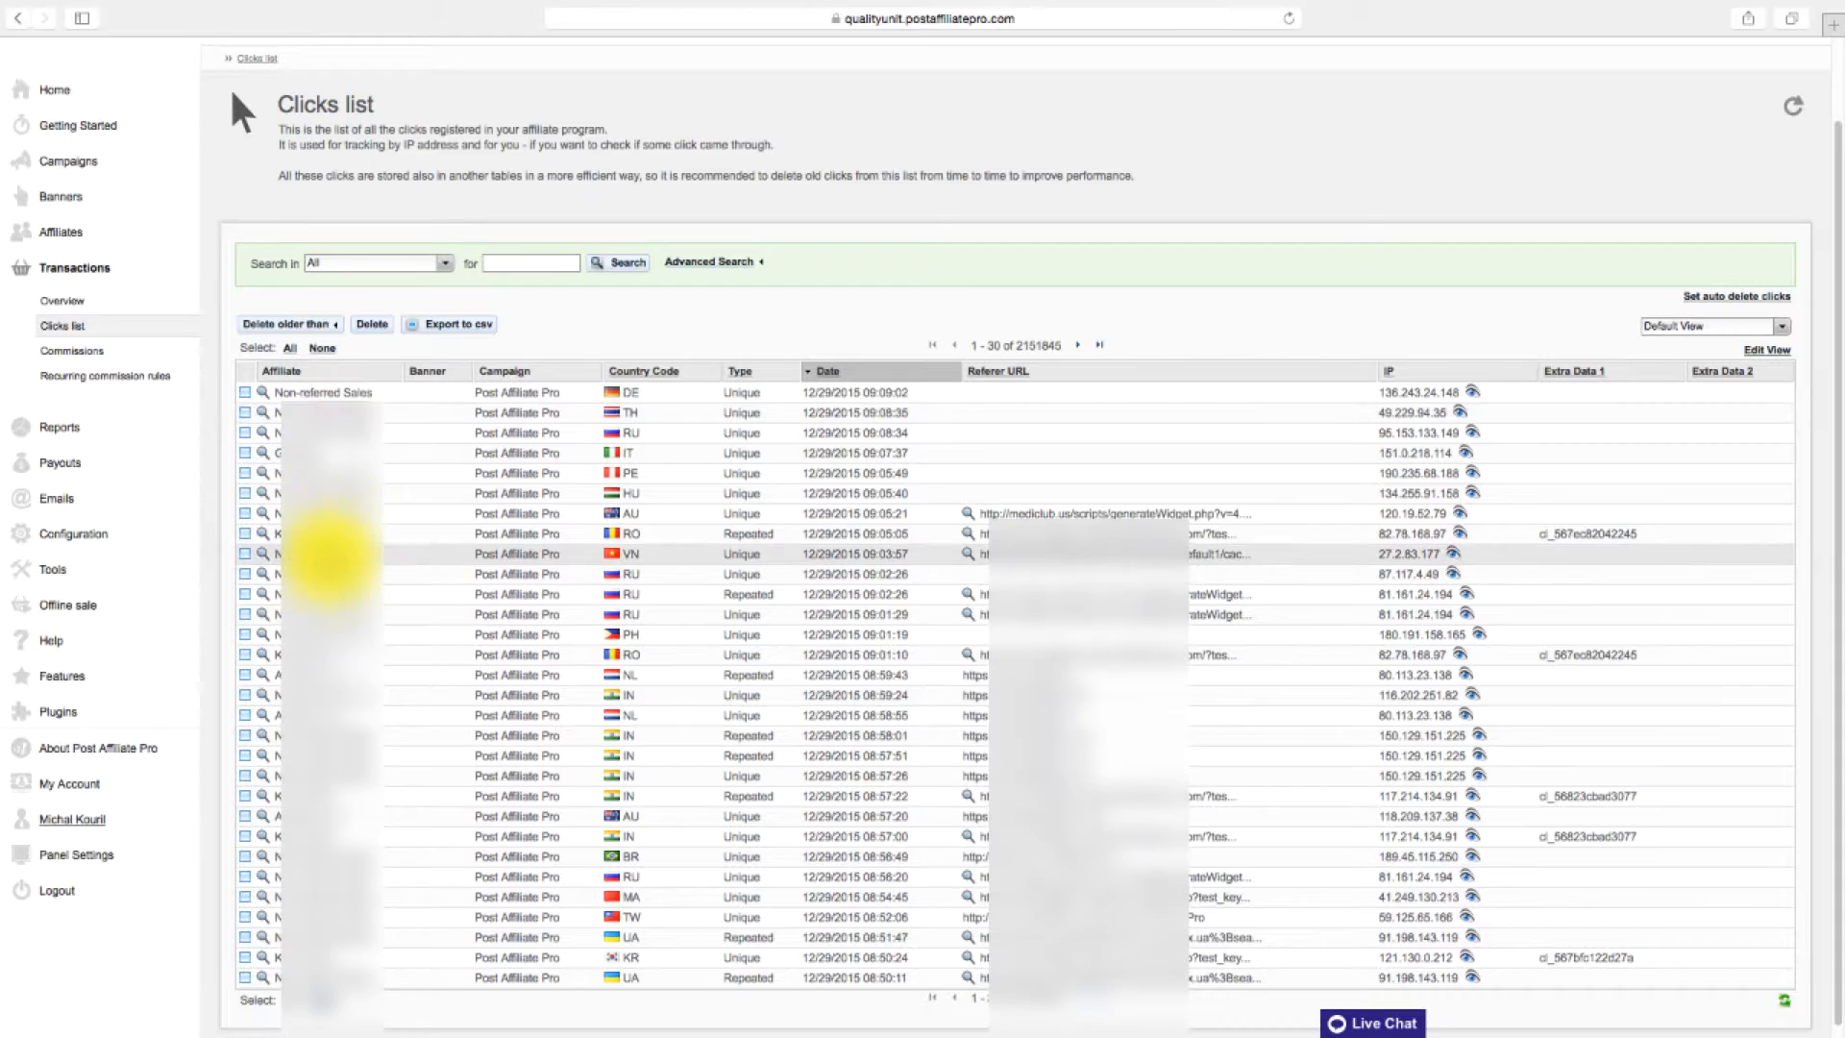
pyautogui.scroll(3)
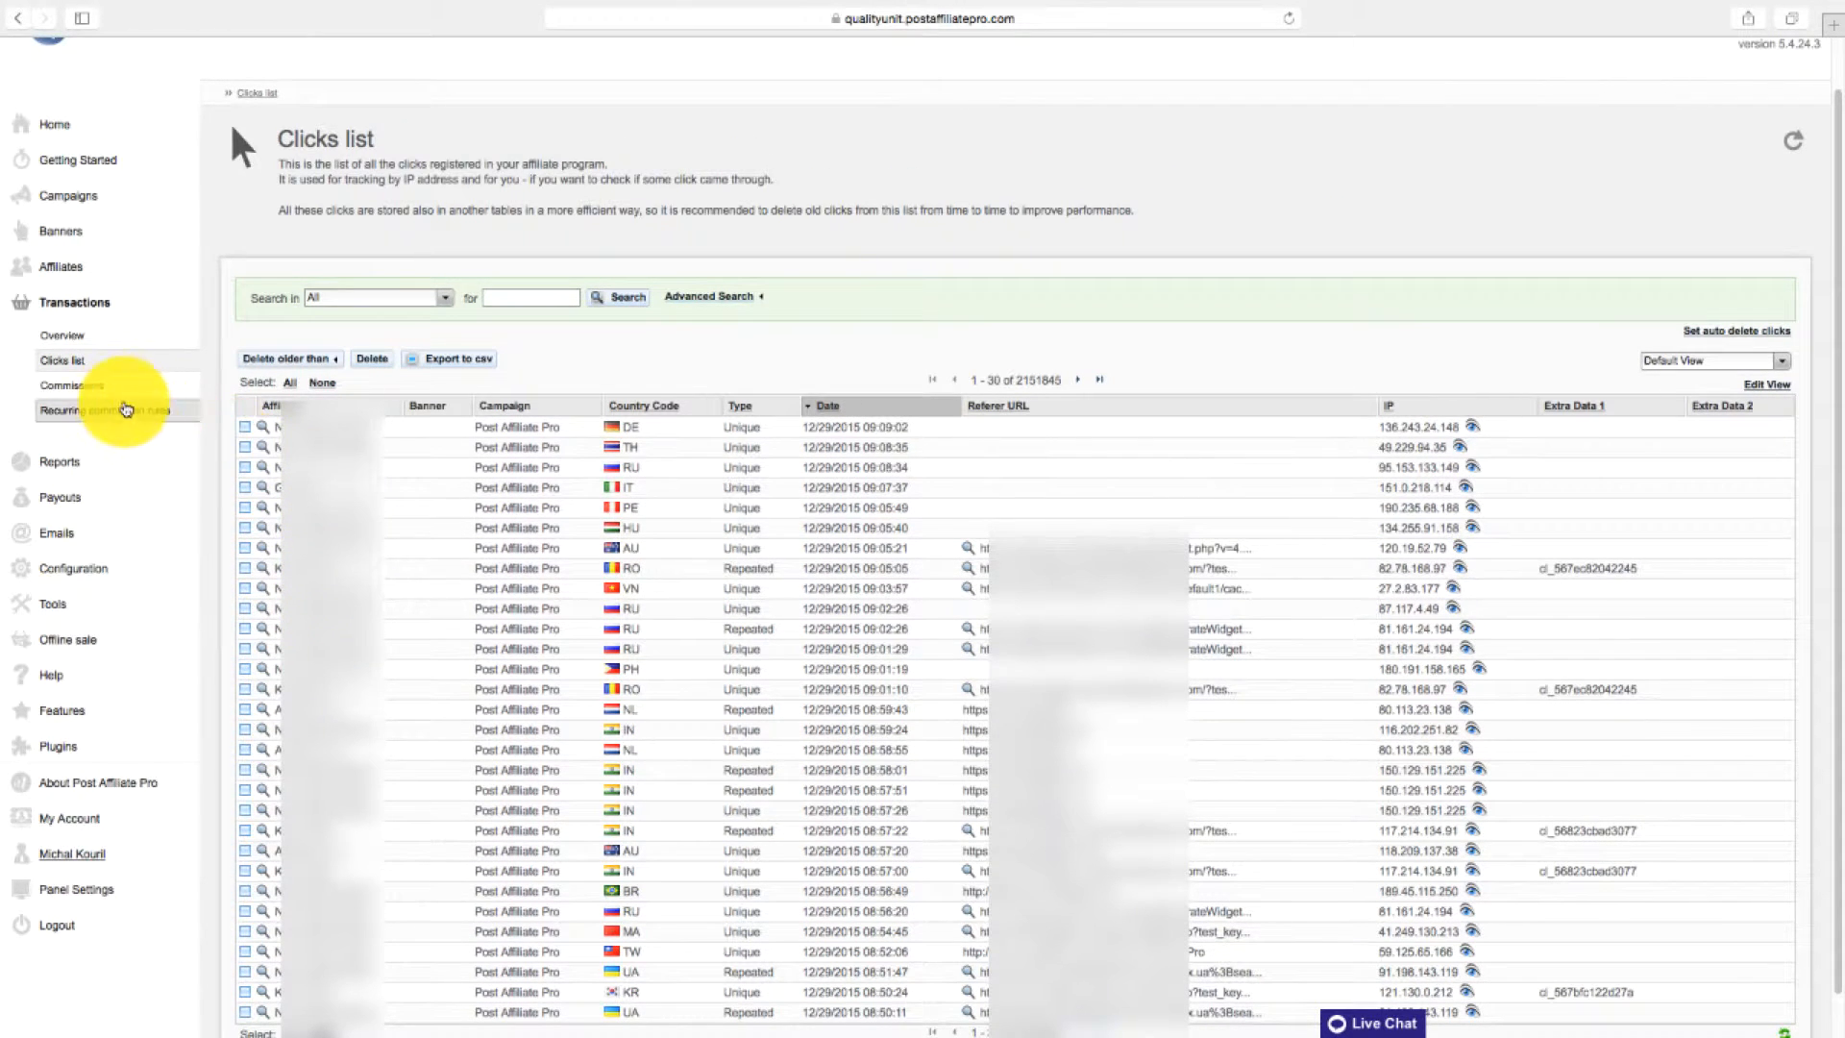
# Show the Commissions list of registered transactions.
pyautogui.click(71, 384)
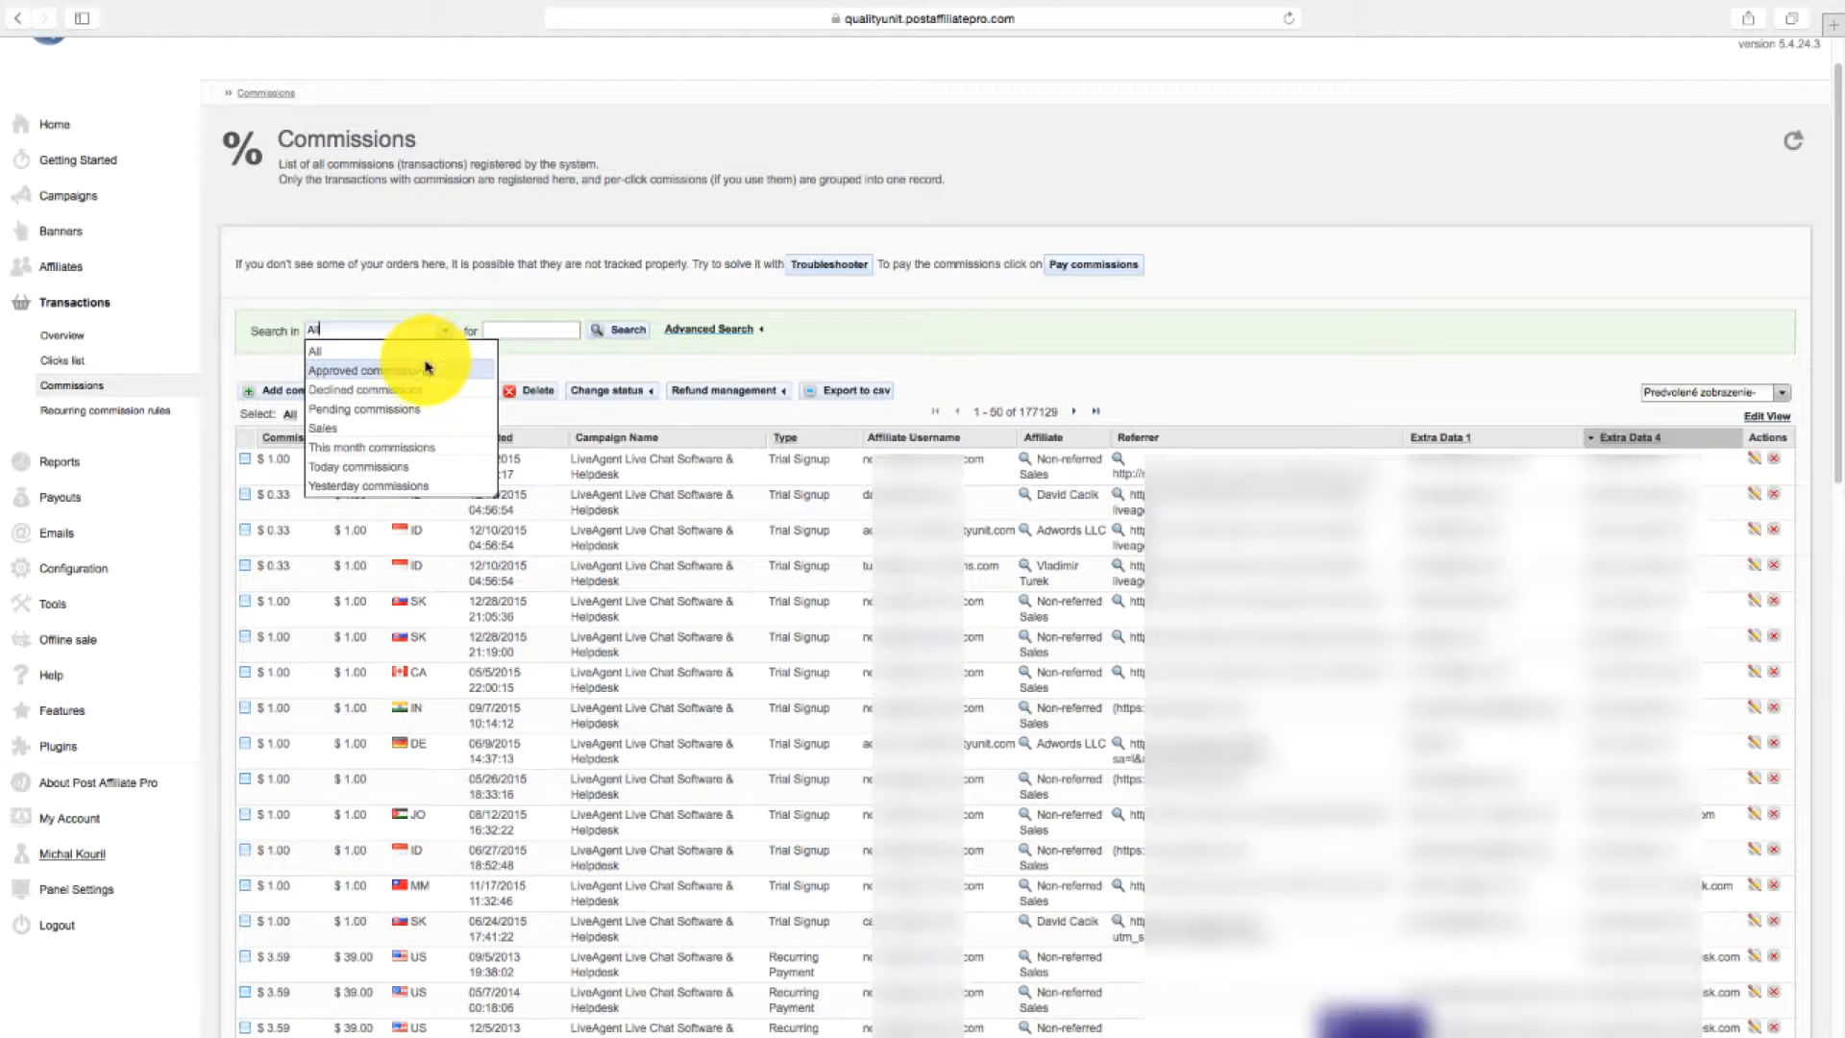
pyautogui.moveTo(412, 486)
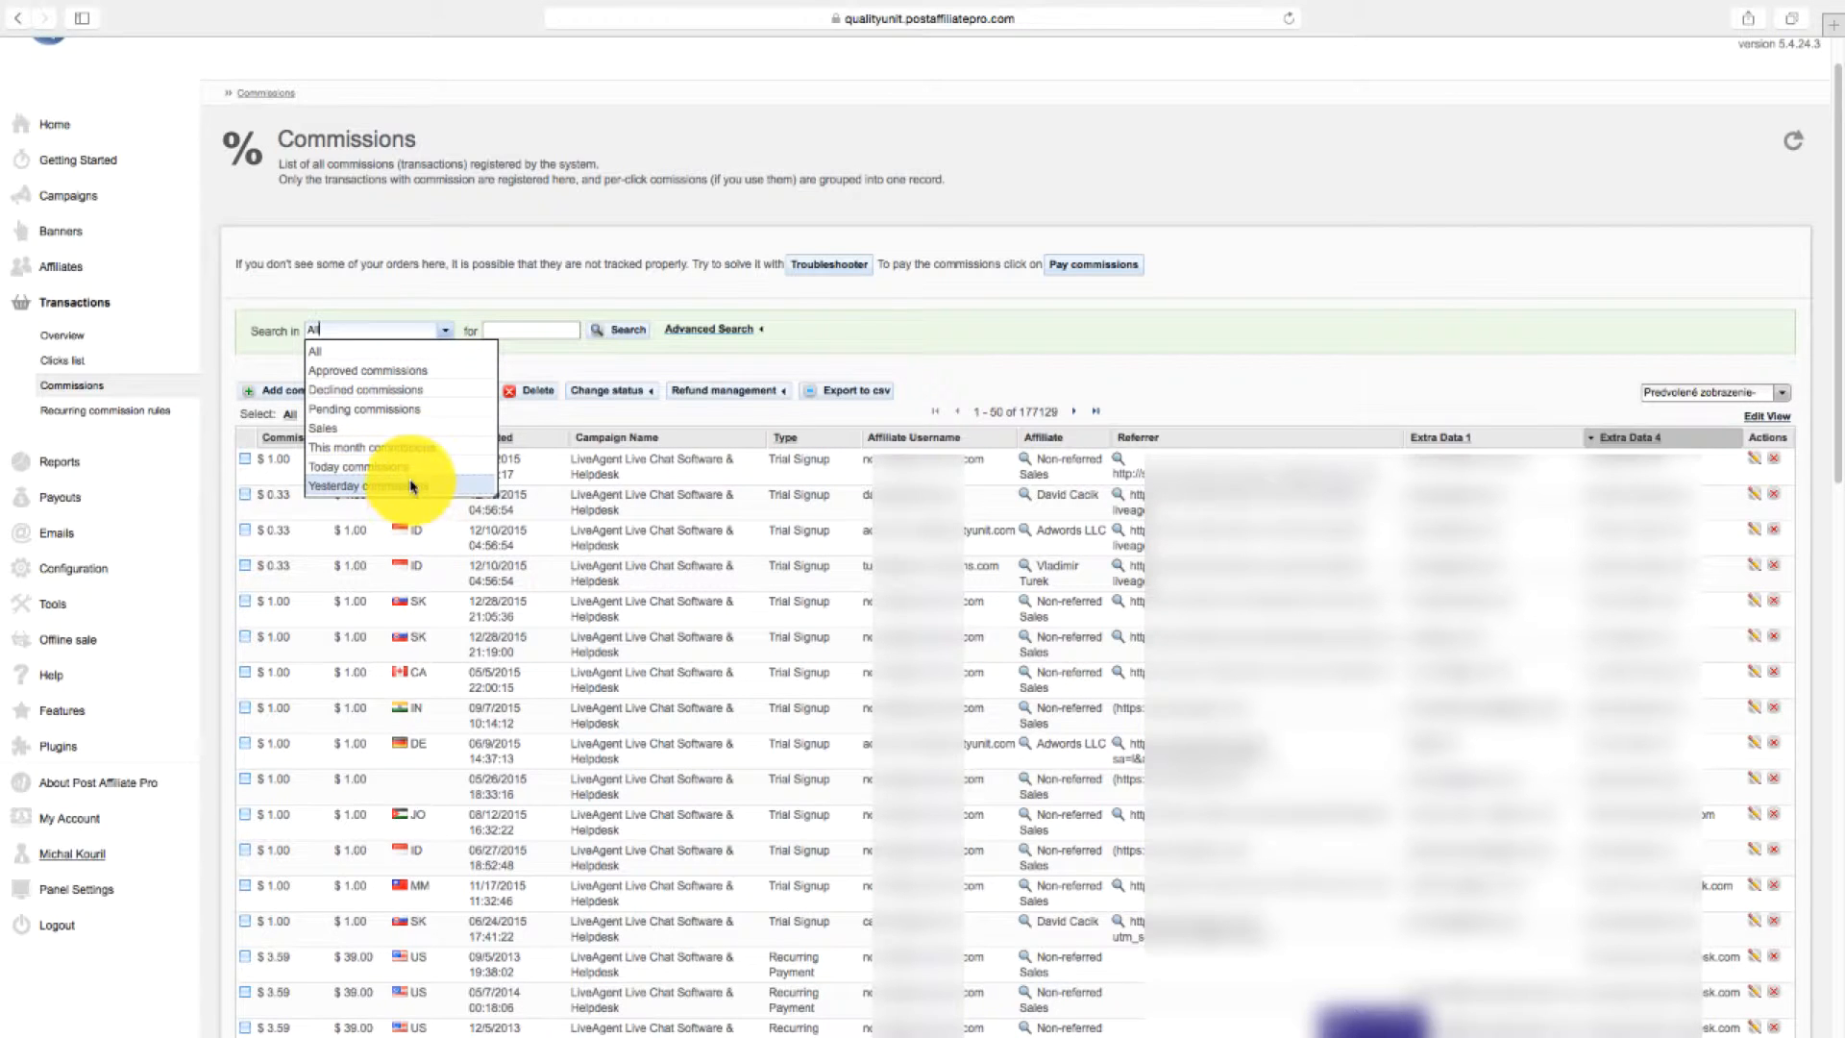
pyautogui.moveTo(400, 377)
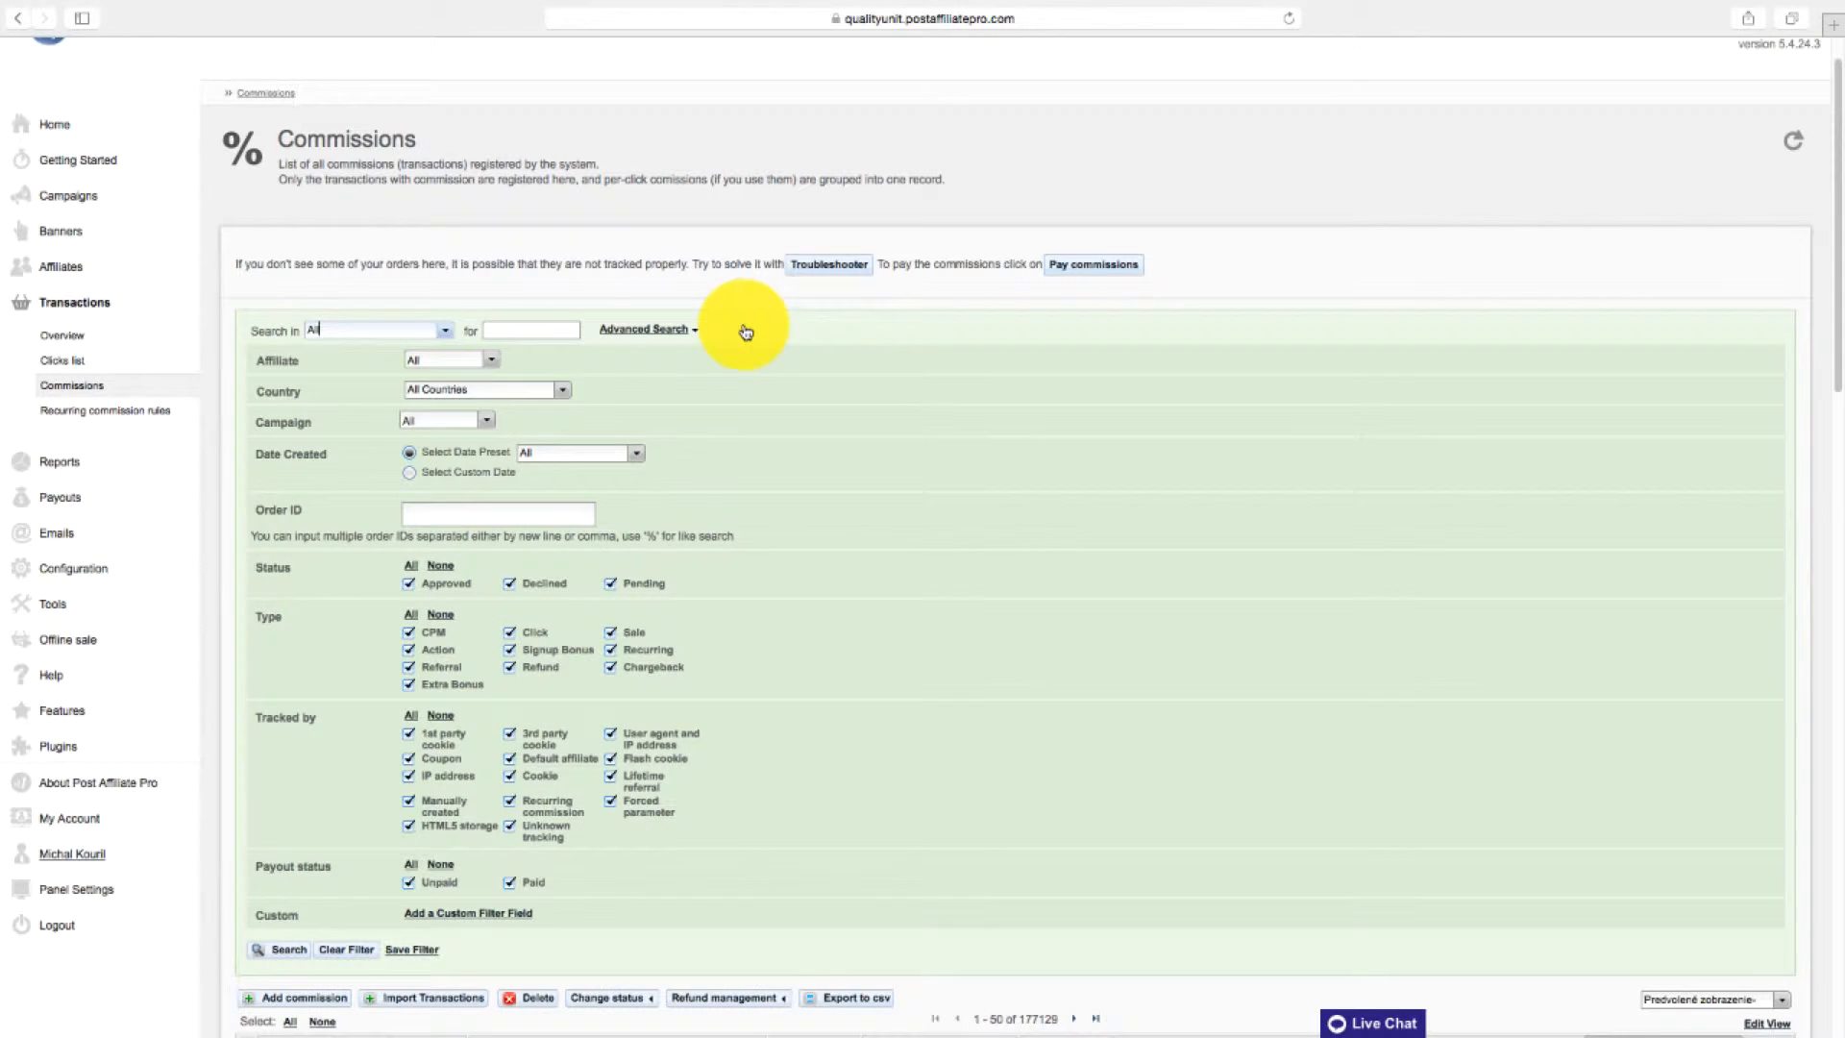
# Look through the expanded advanced search filters on the Commissions page.
pyautogui.scroll(-3)
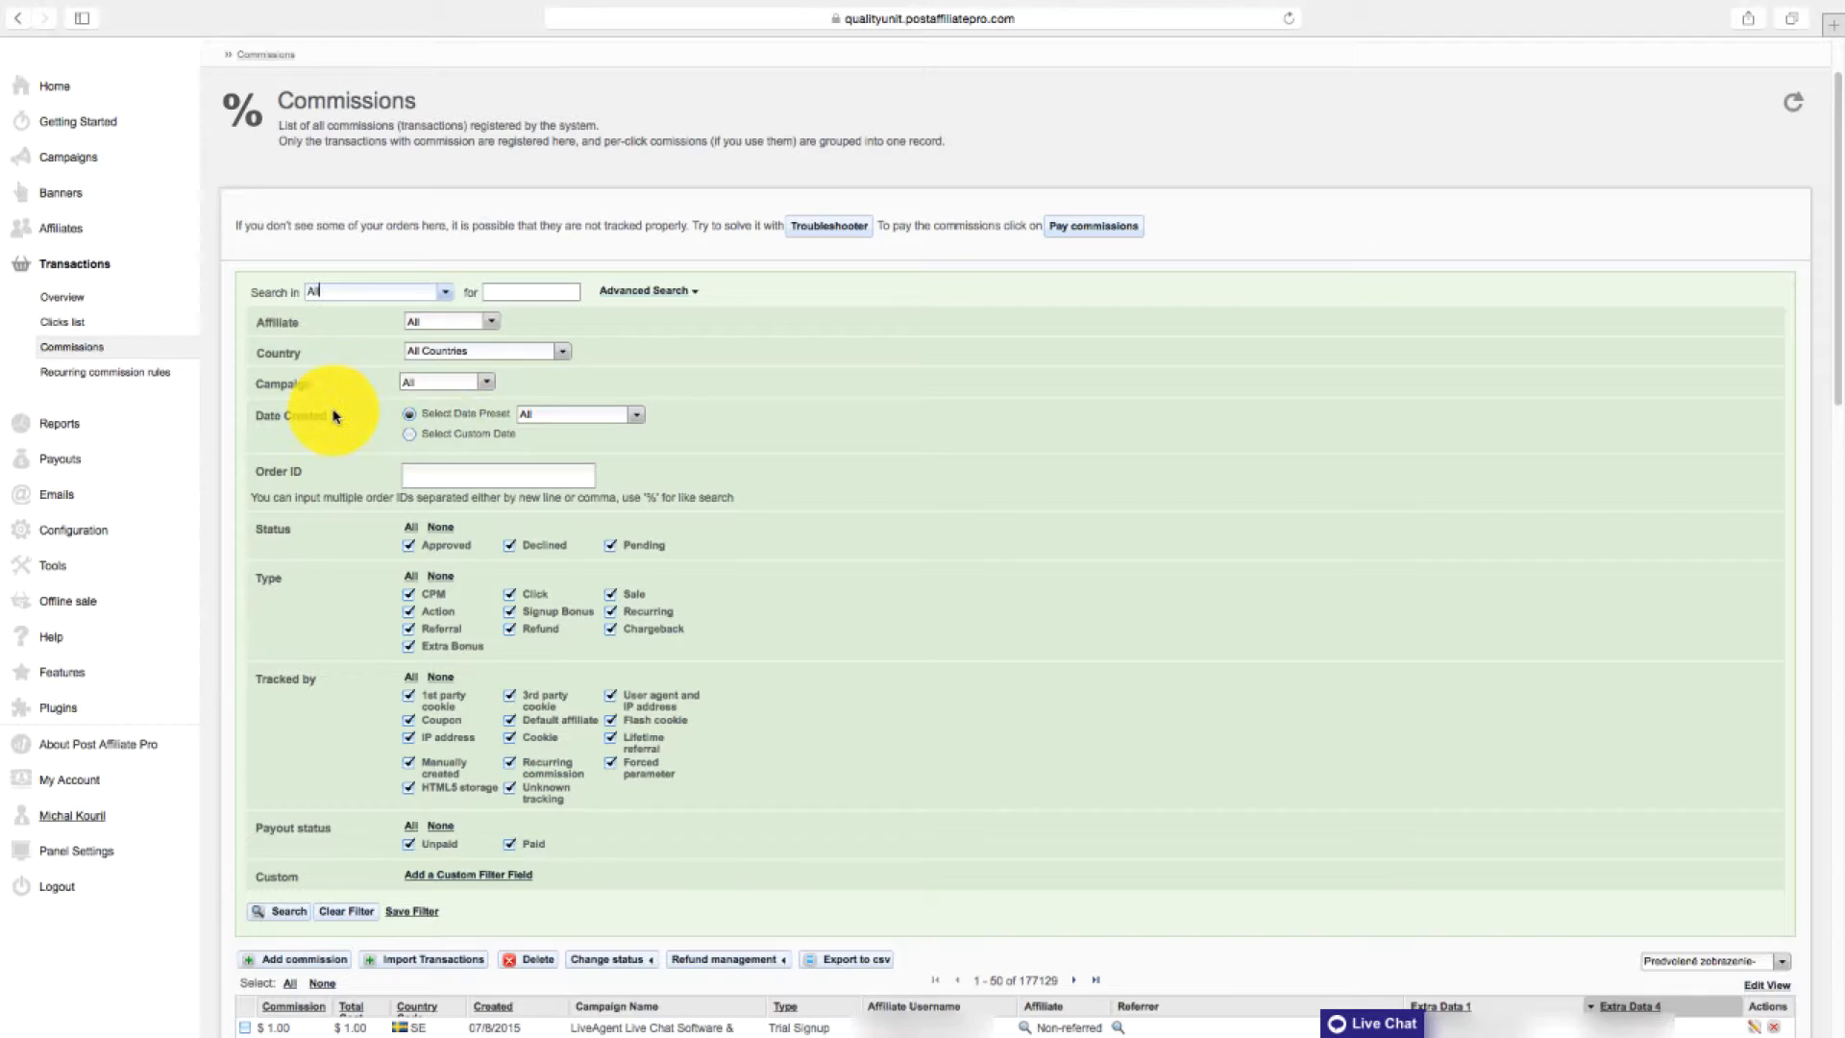
pyautogui.scroll(-3)
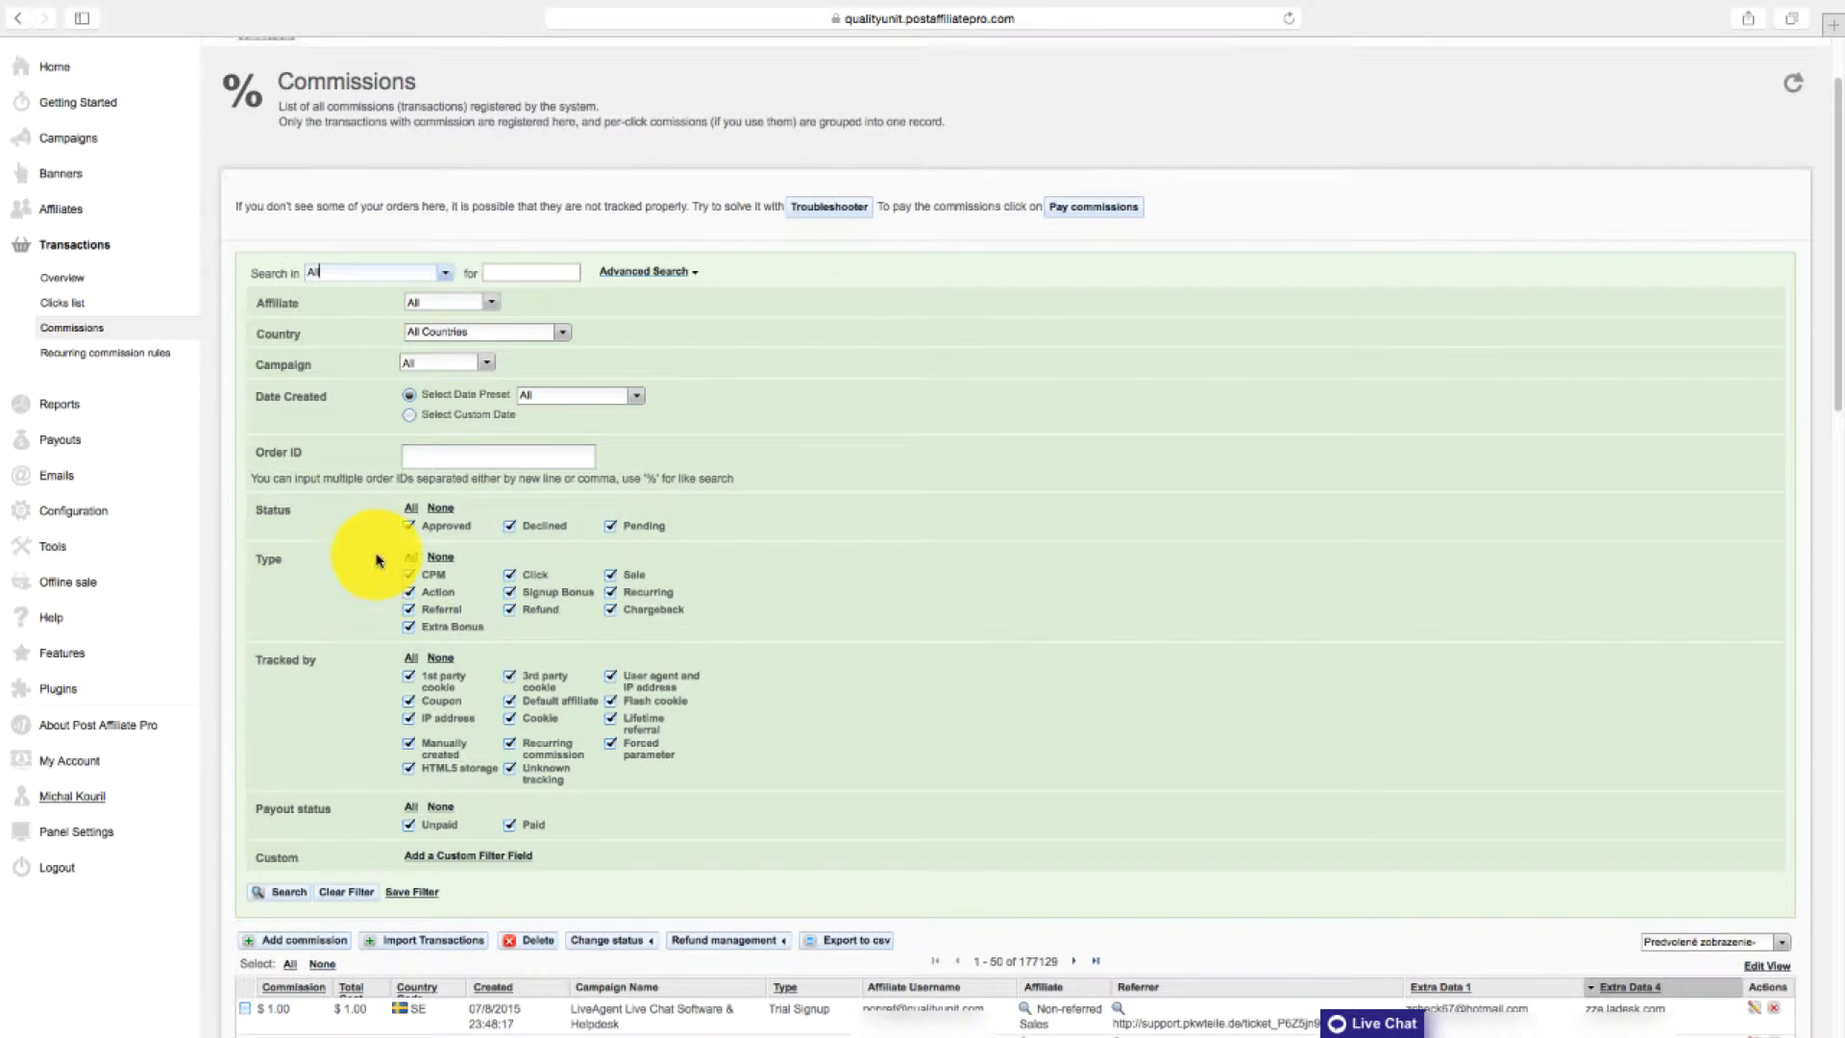
pyautogui.moveTo(361, 363)
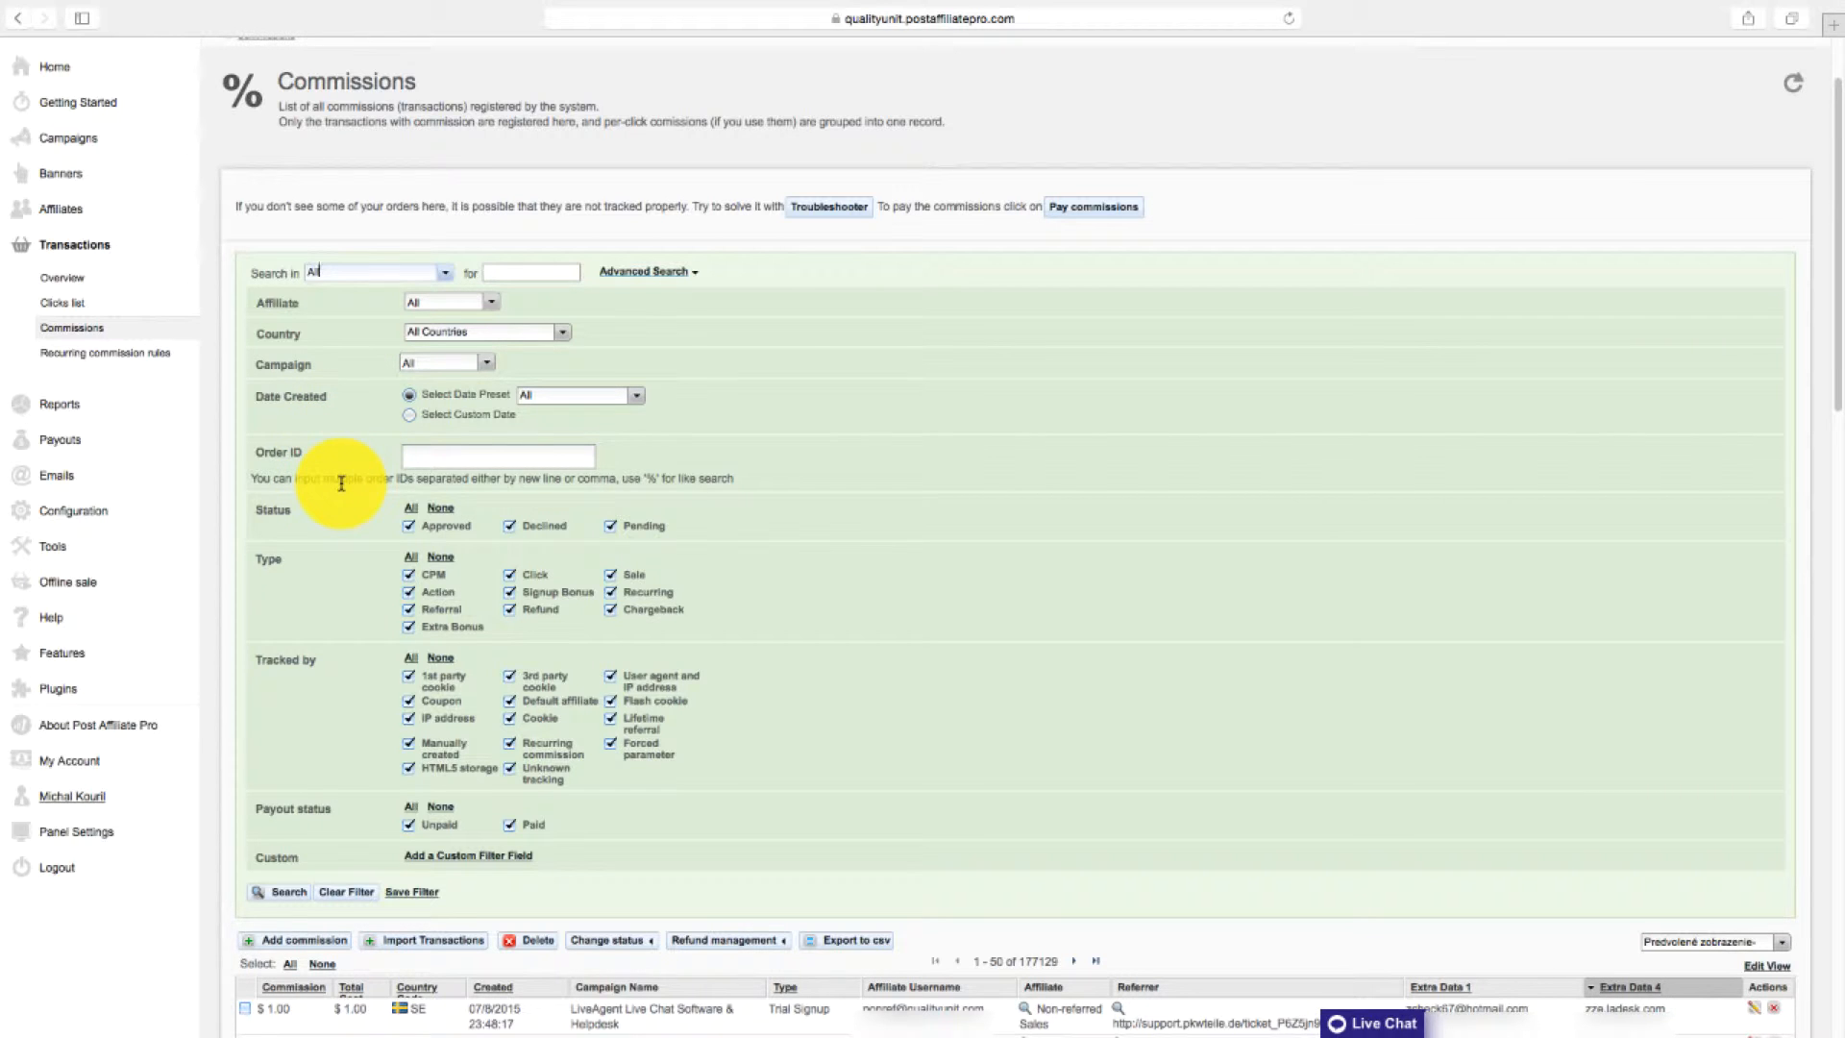
pyautogui.moveTo(106, 352)
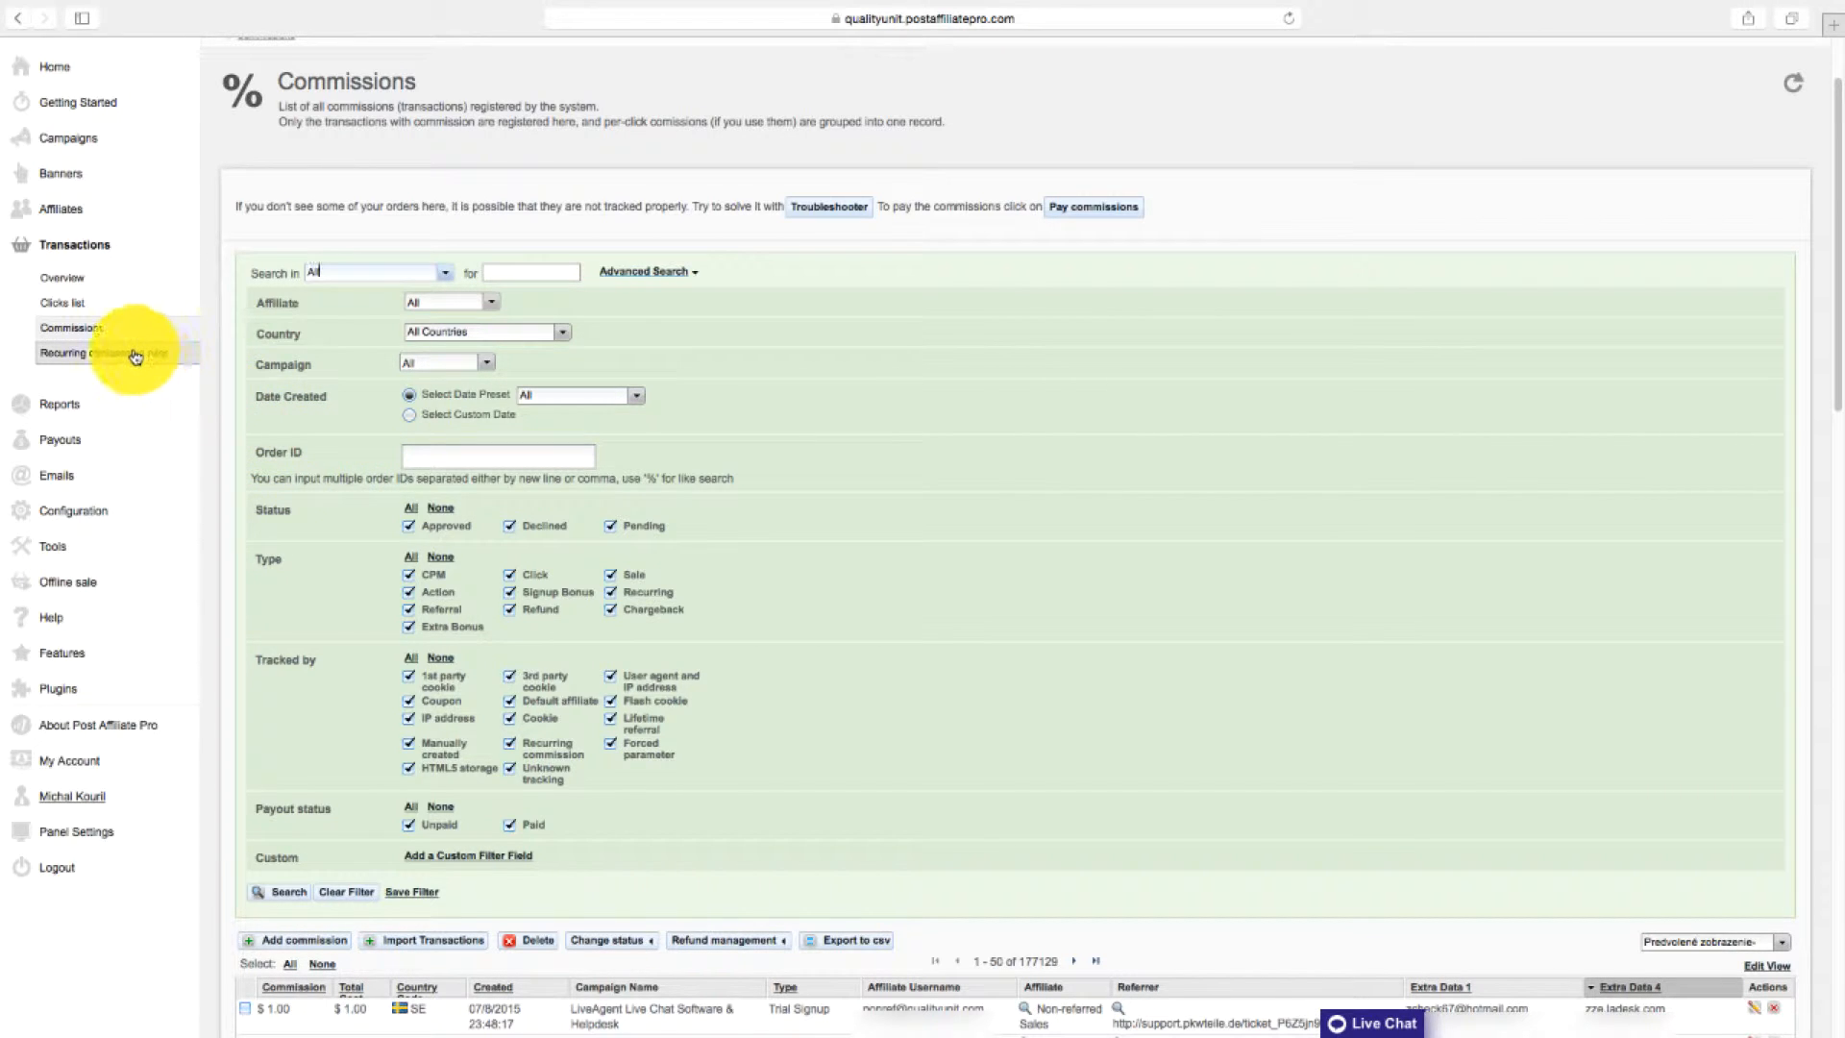
# Show the Recurring commission rules, then expand the Reports section in the sidebar.
pyautogui.click(112, 352)
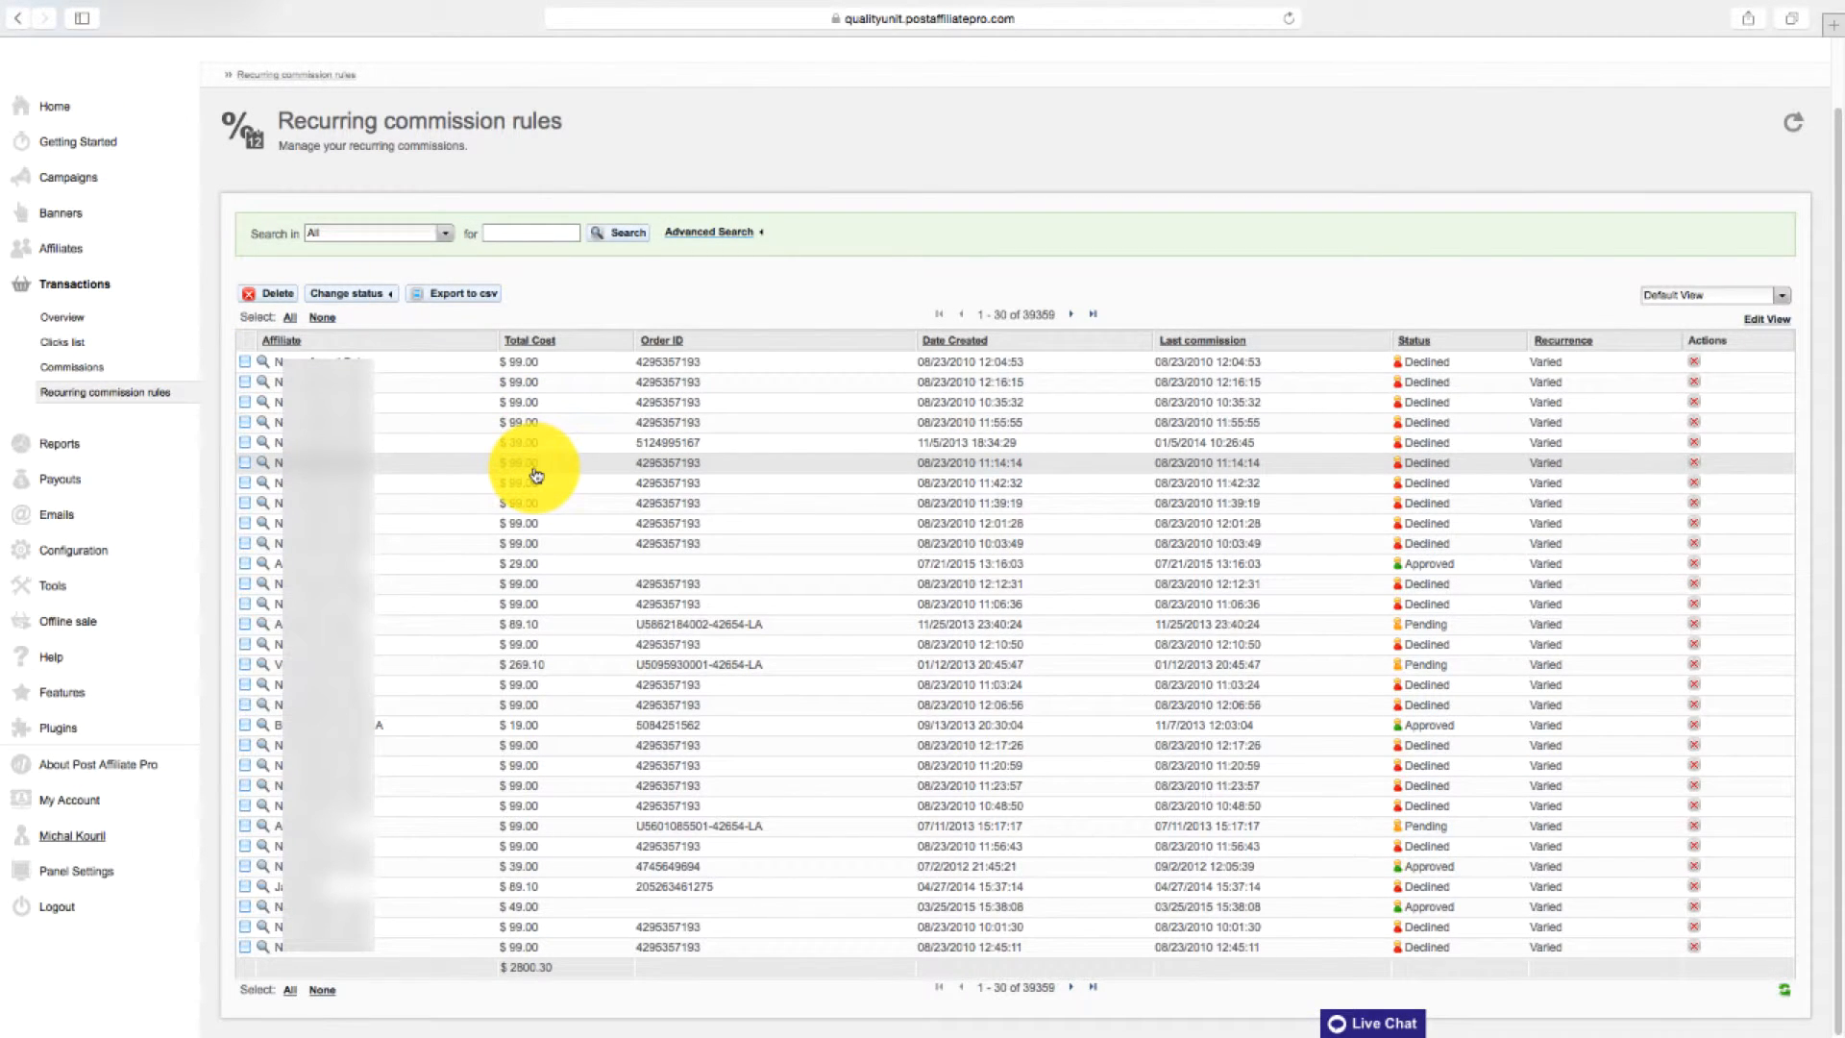
pyautogui.moveTo(559, 459)
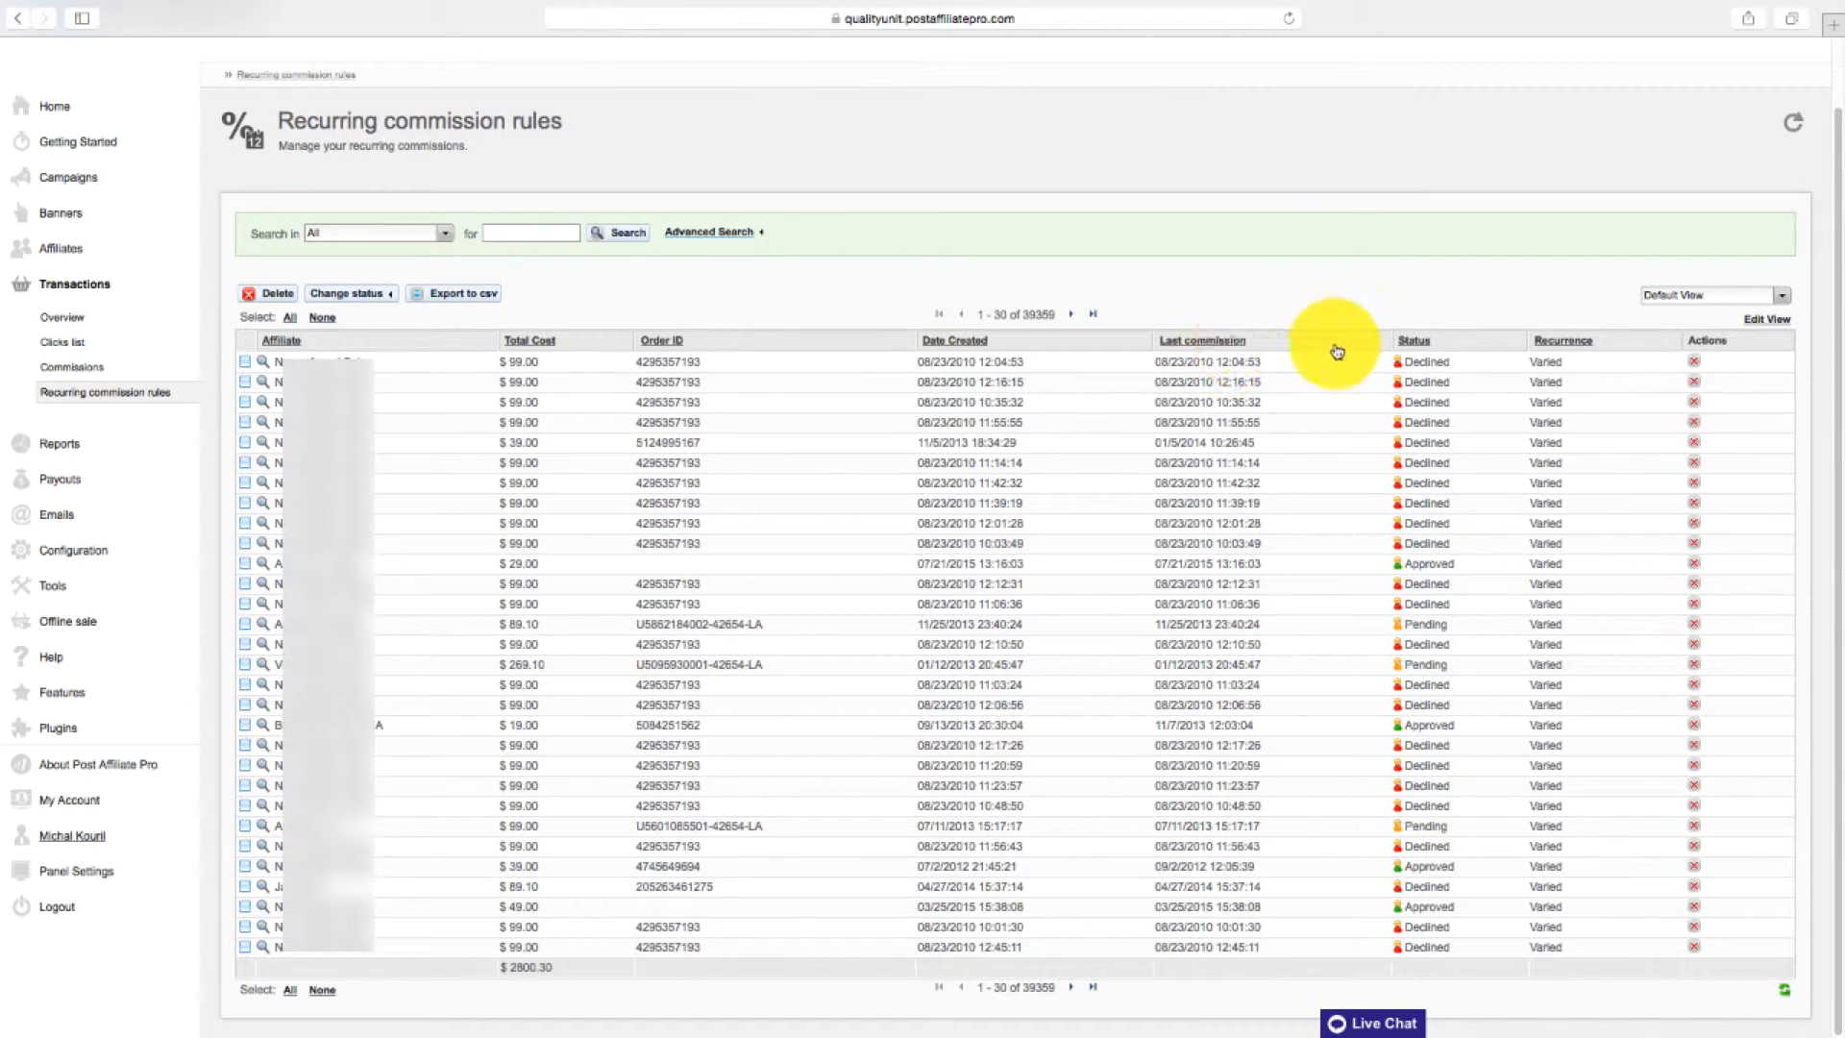
pyautogui.moveTo(1449, 354)
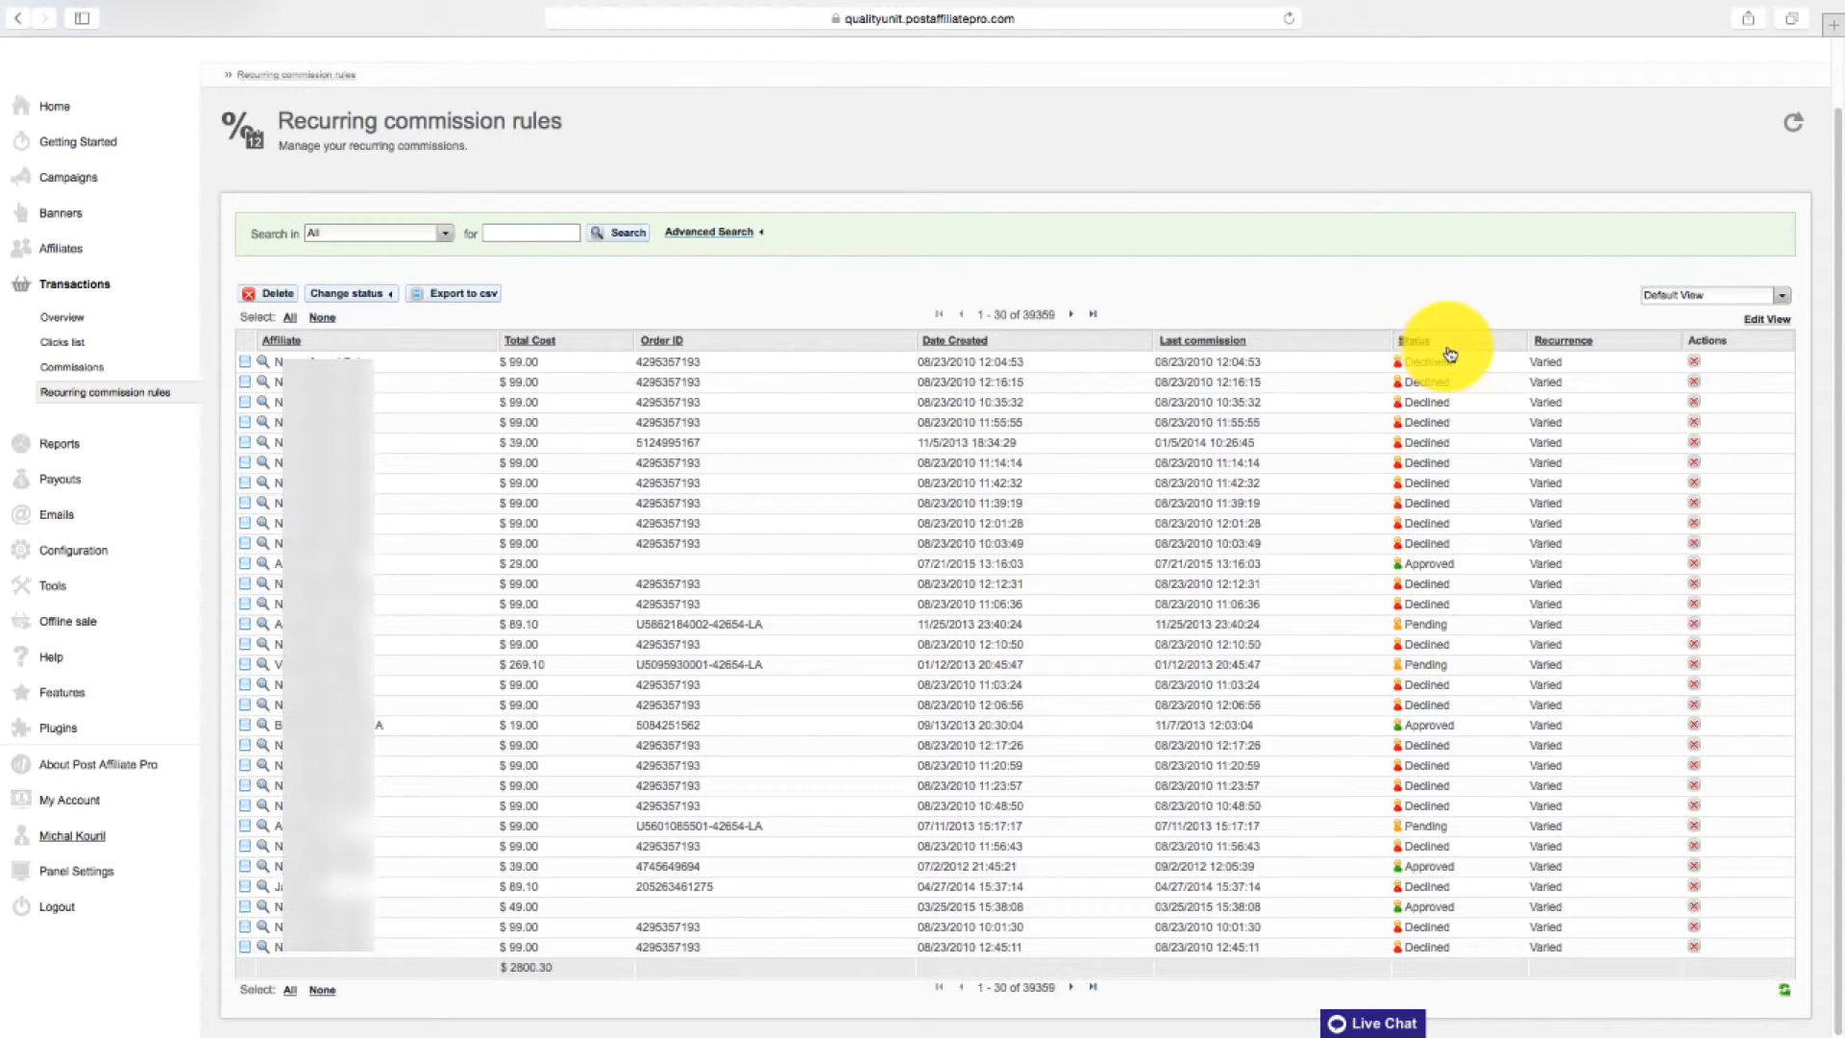
pyautogui.moveTo(217, 429)
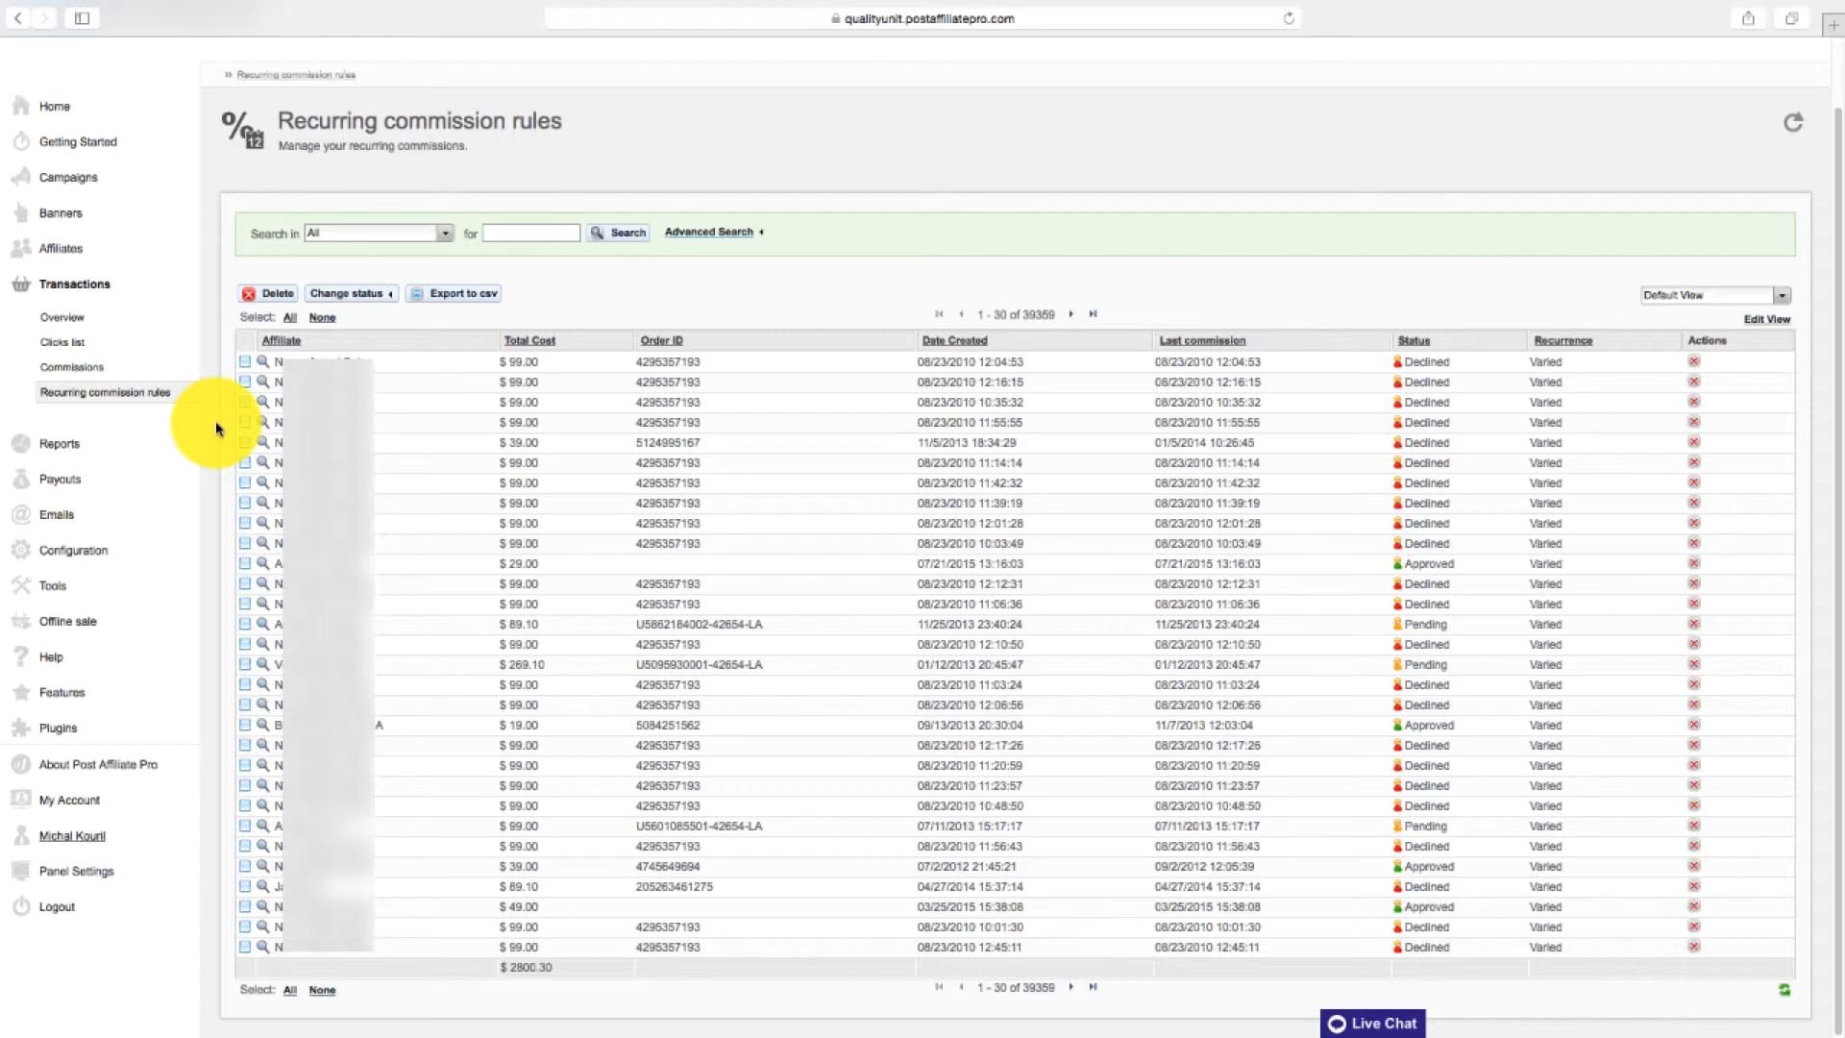
pyautogui.moveTo(65, 457)
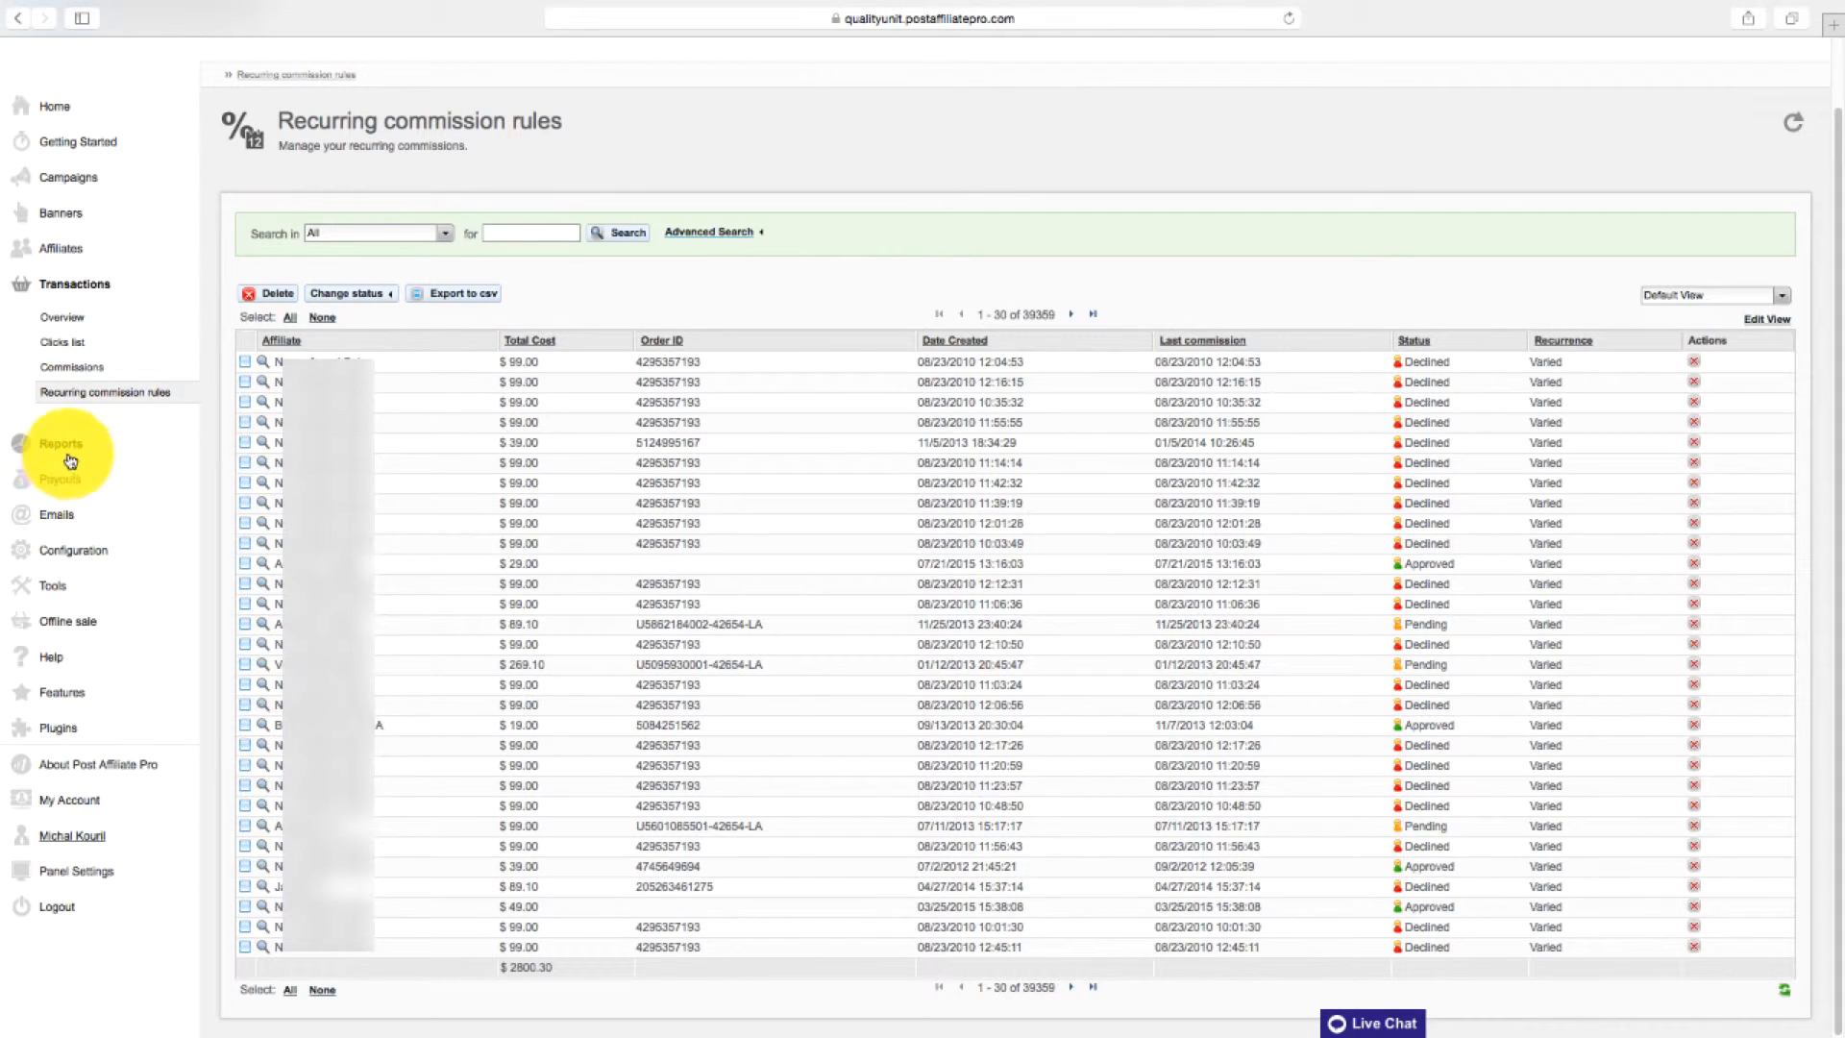
pyautogui.click(60, 444)
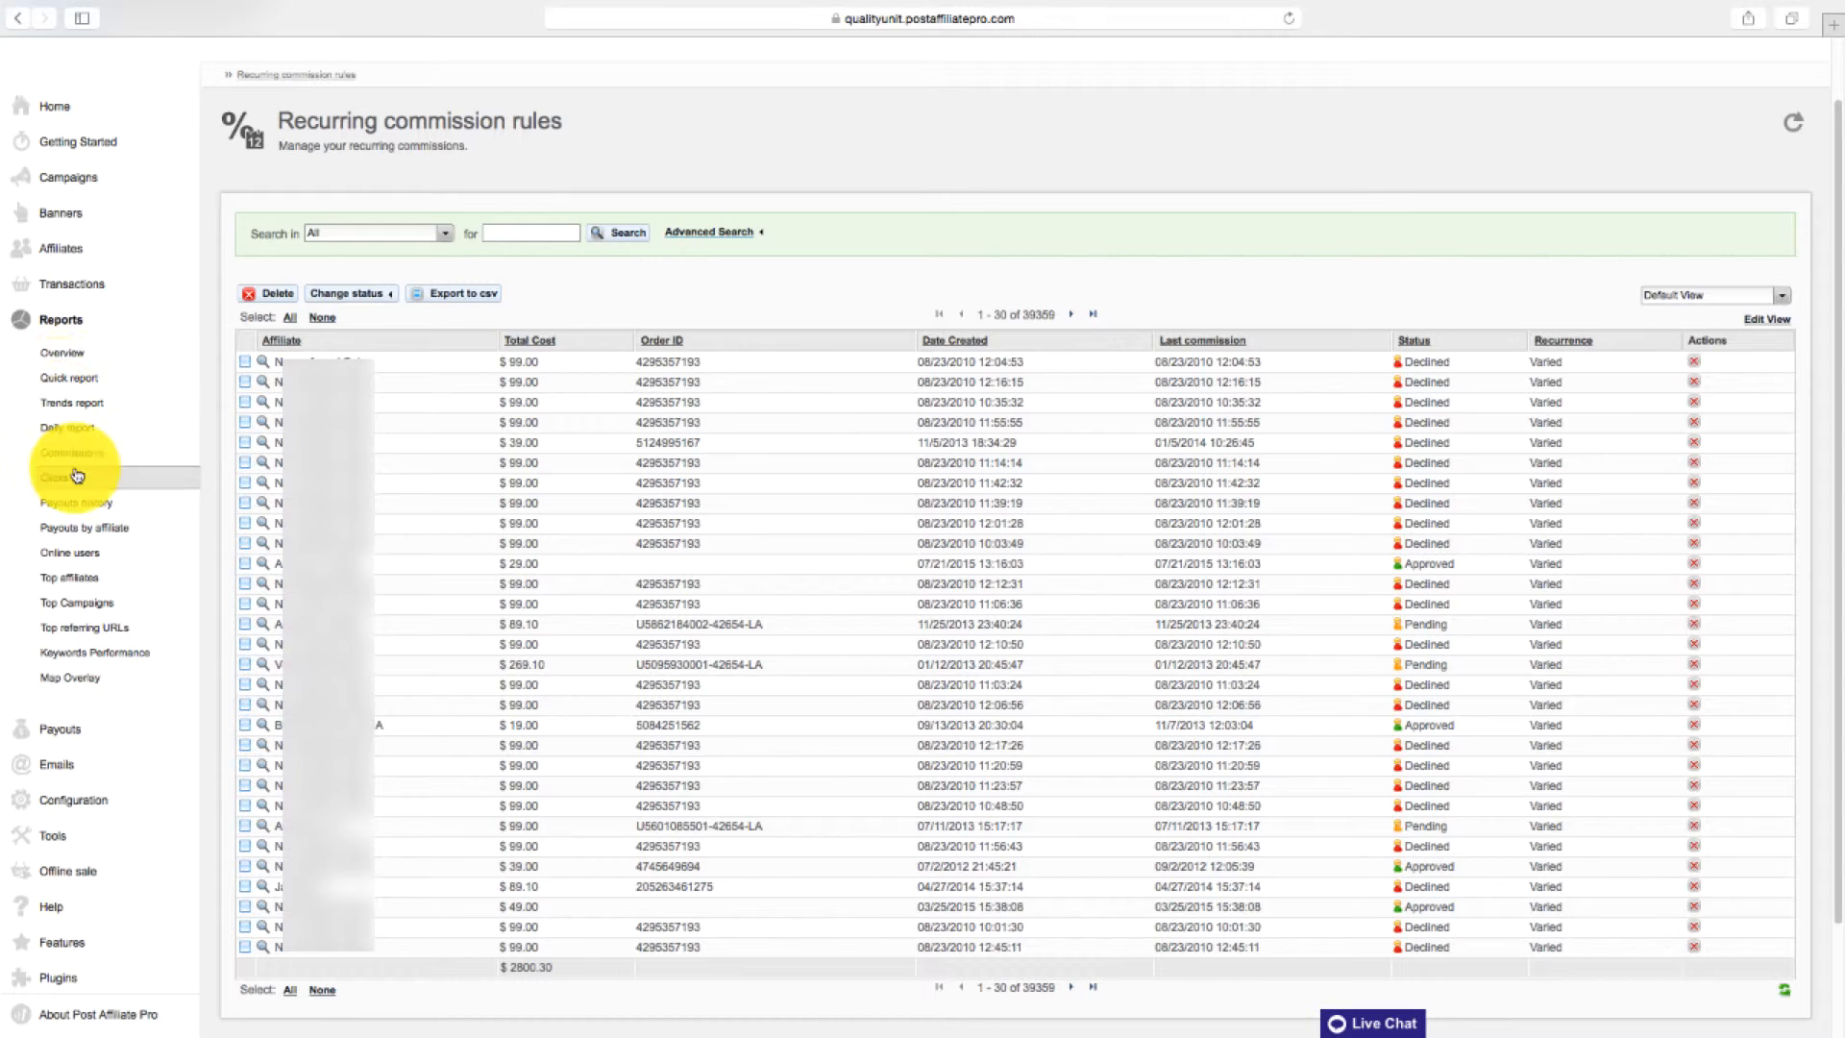